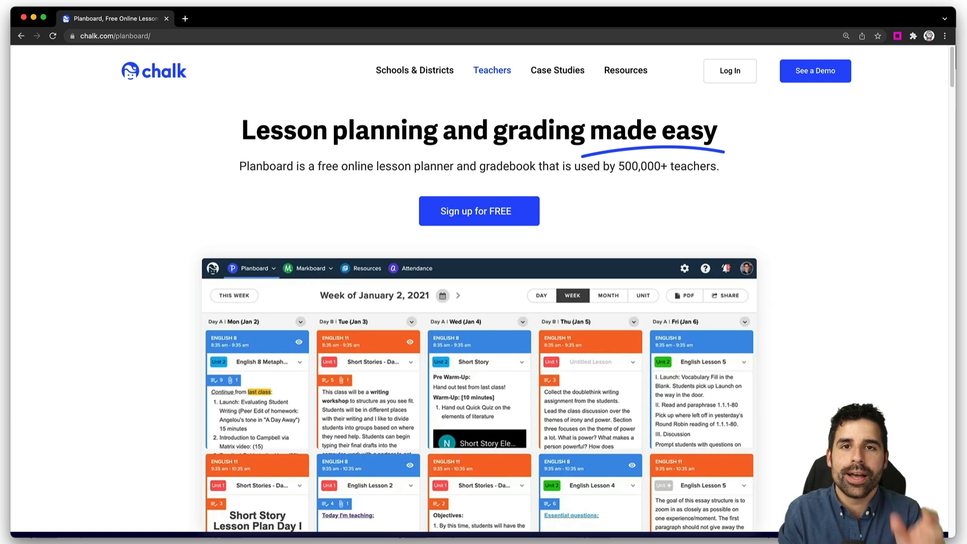
Sign in to Planboard from the chalk.com product page to reach the January 3, 2022 week.
left_click(815, 71)
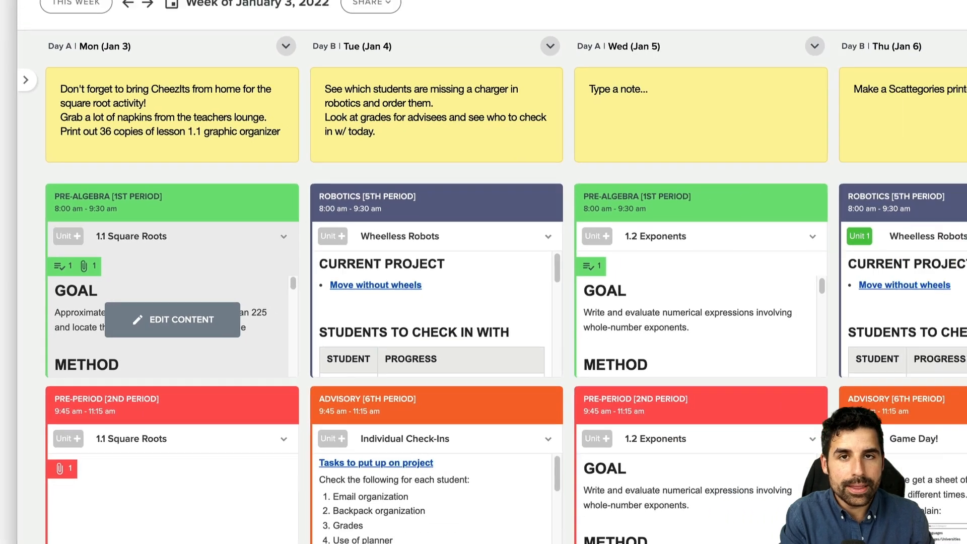
Review the Pre-Algebra 1.1 Square Roots lesson's method and check-ins sections.
left_click(172, 319)
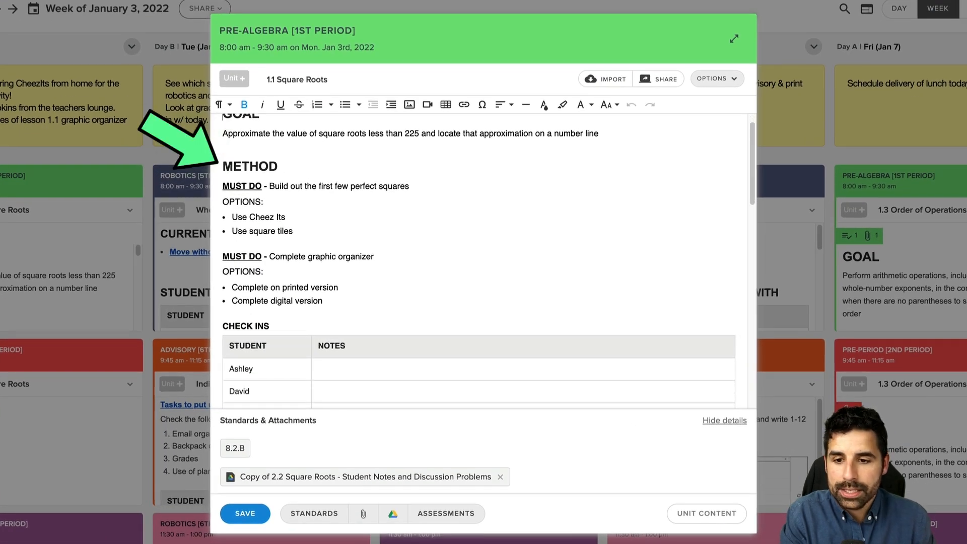
scroll("down", 3)
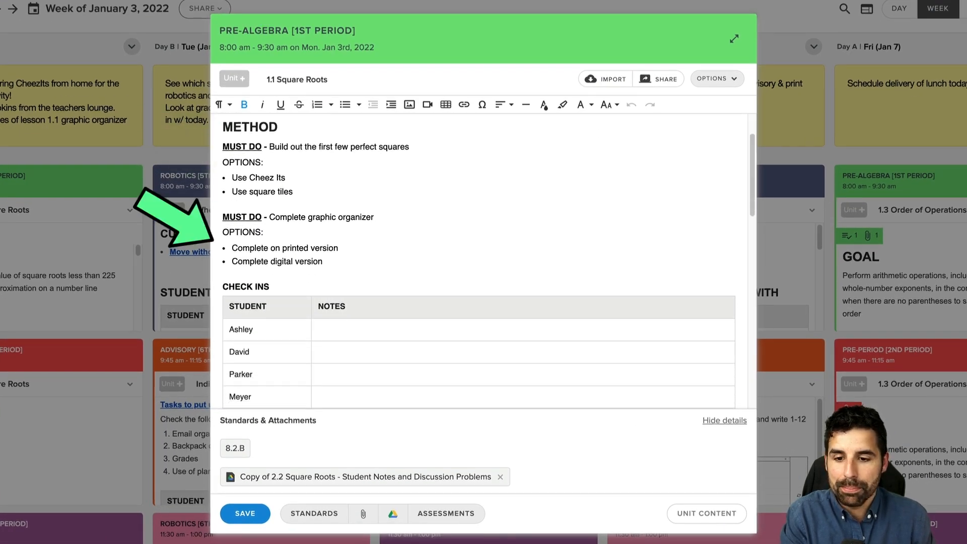
scroll("down", 3)
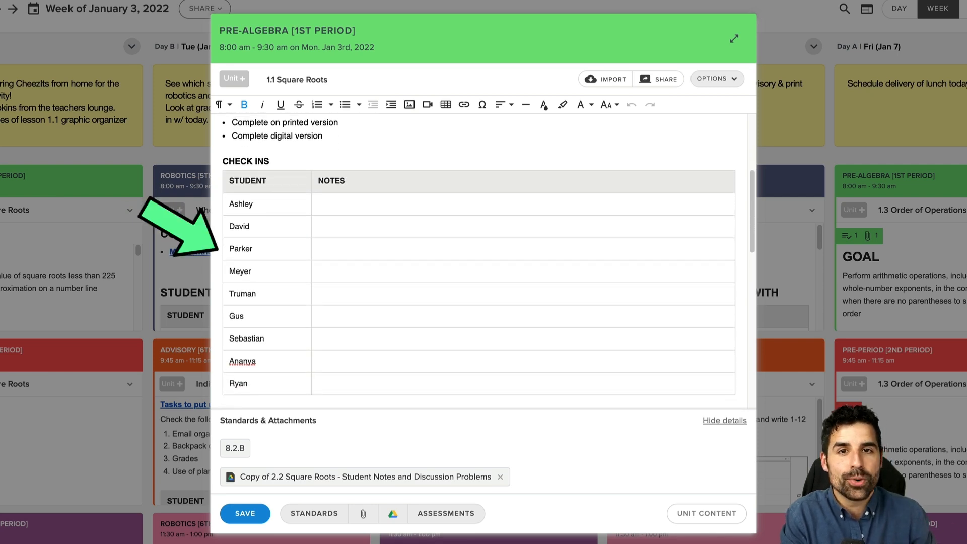
scroll("down", 3)
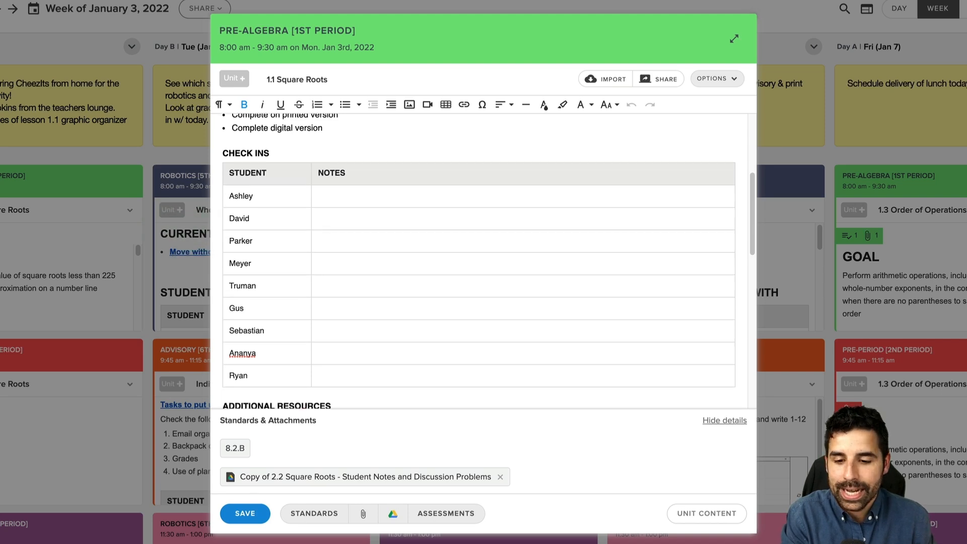
scroll("down", 3)
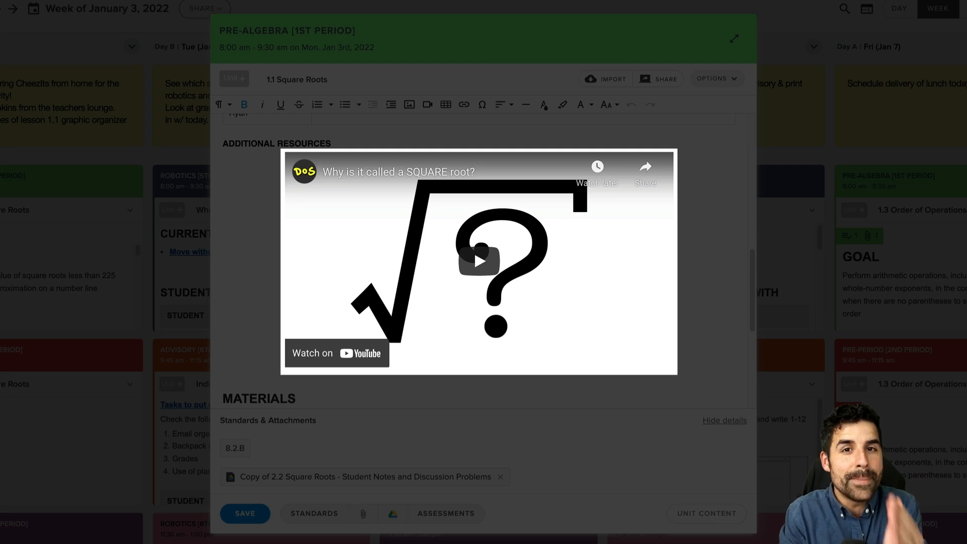
Play the embedded square-root YouTube video and review the materials and assessment below it.
left_click(477, 261)
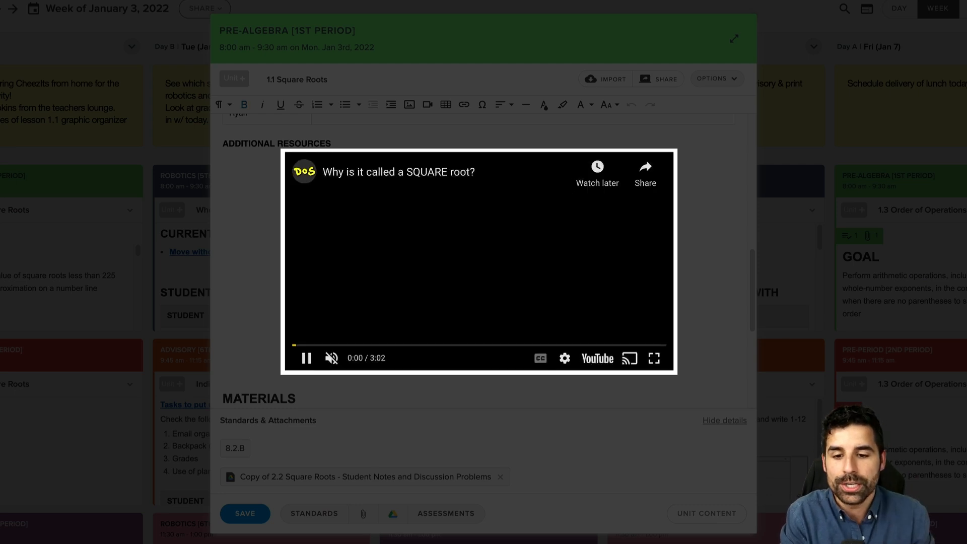
left_click(306, 358)
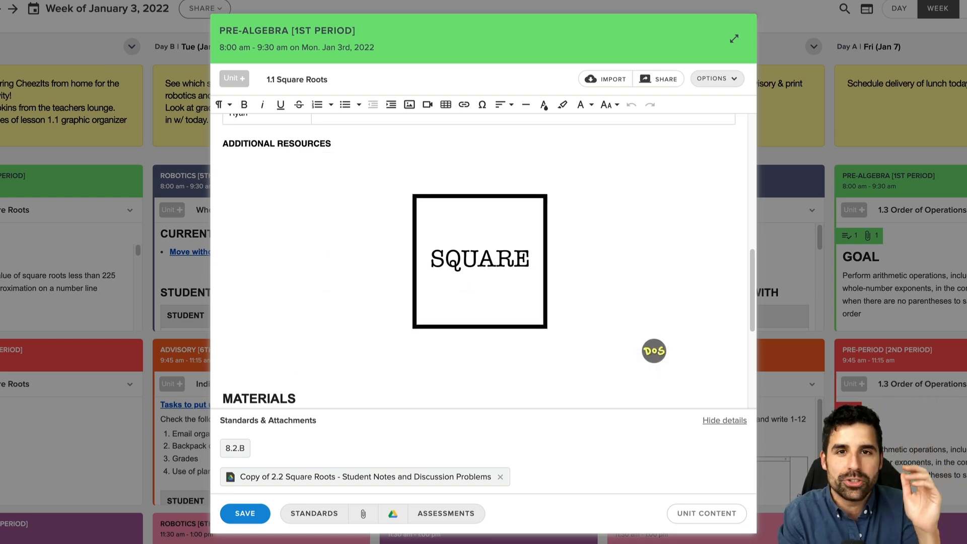
scroll("down", 3)
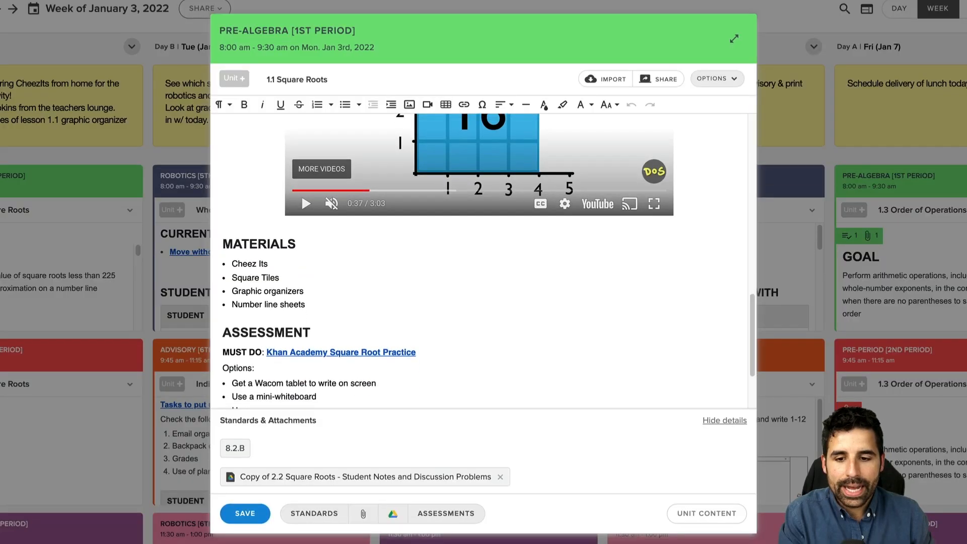
scroll("down", 3)
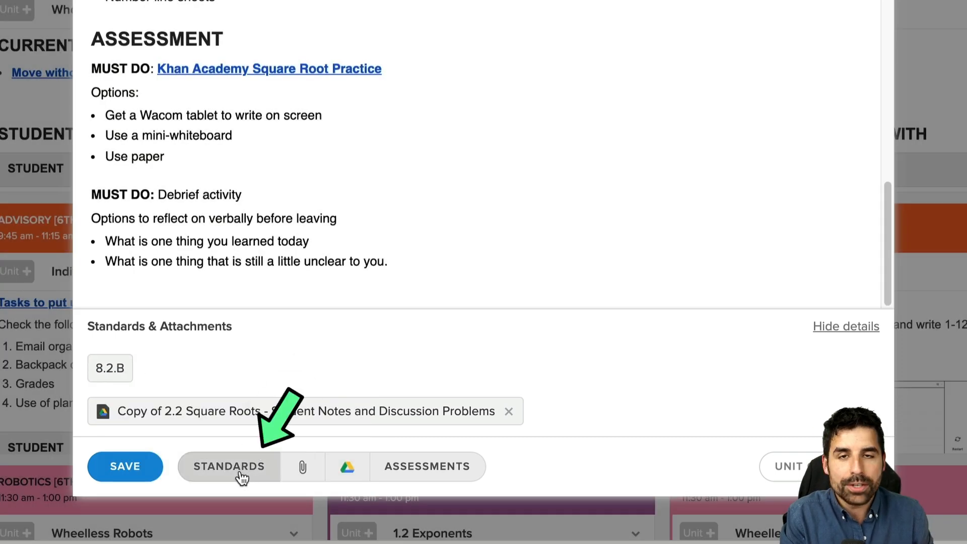
Search the standards picker for 'square' and expand the Texas TEKS Grade 8 Math results.
left_click(229, 466)
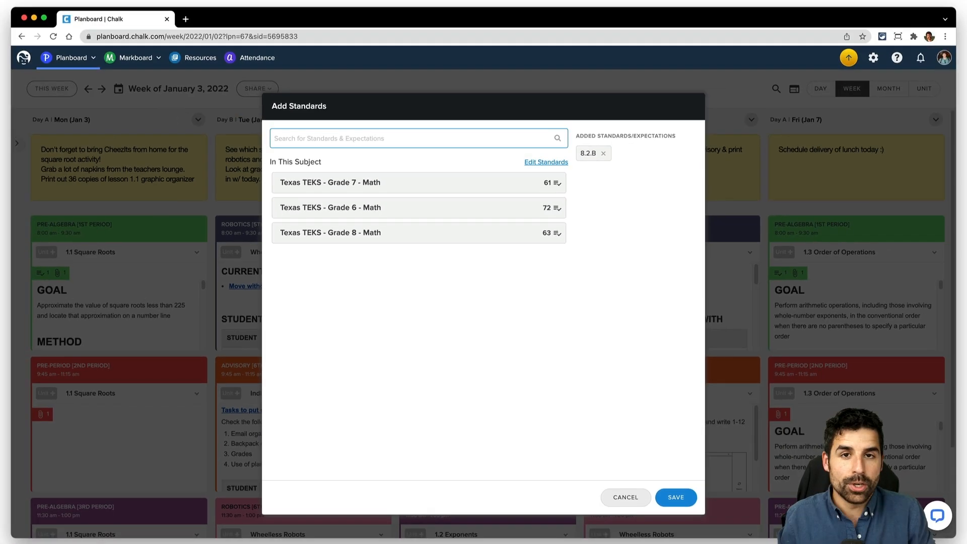
type("square roots")
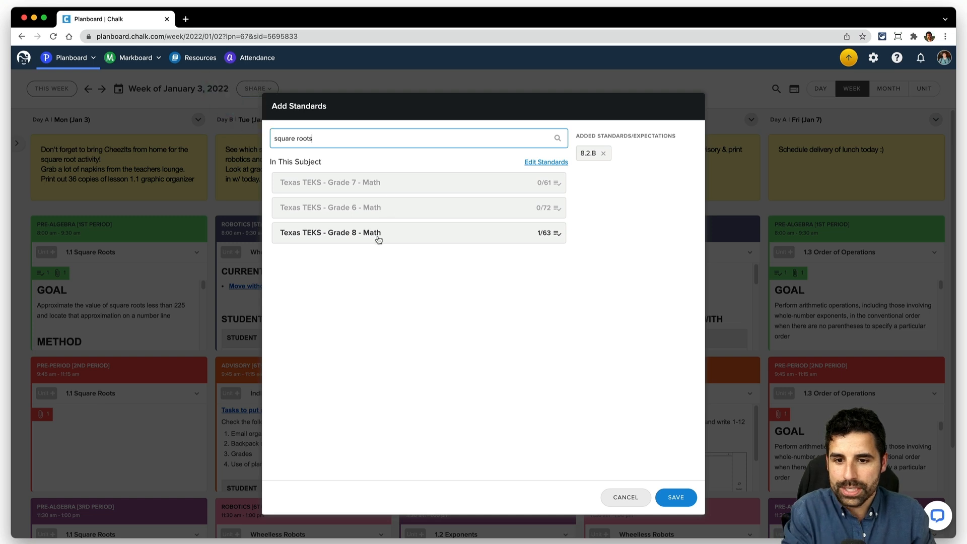
left_click(330, 232)
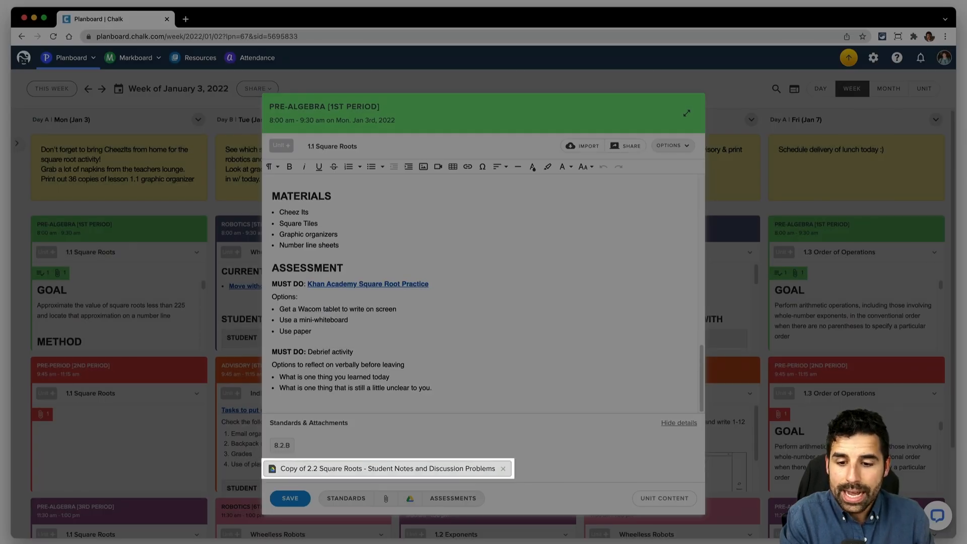
Look through the attached 2.2 Square Roots notes in Google Docs and return to the Planboard lesson.
left_click(382, 468)
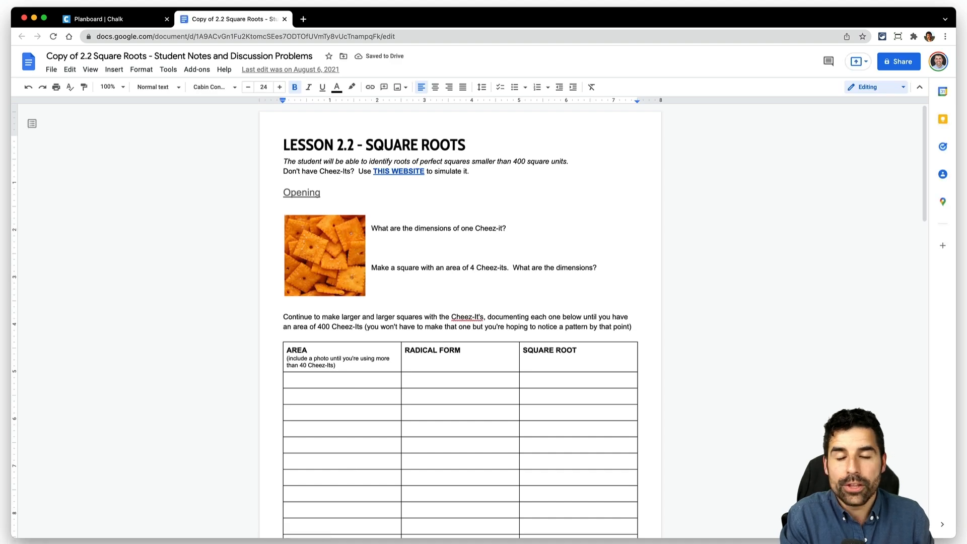
scroll("down", 3)
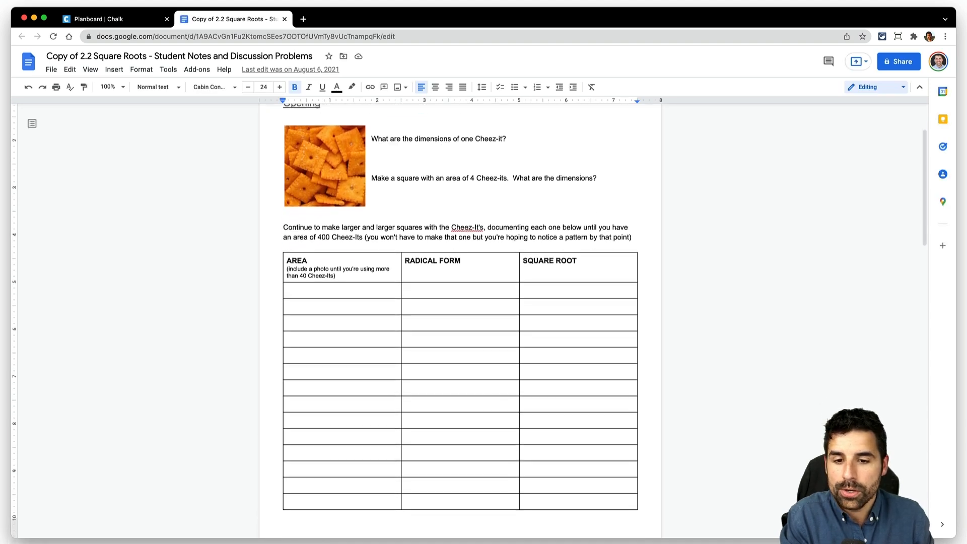
scroll("down", 3)
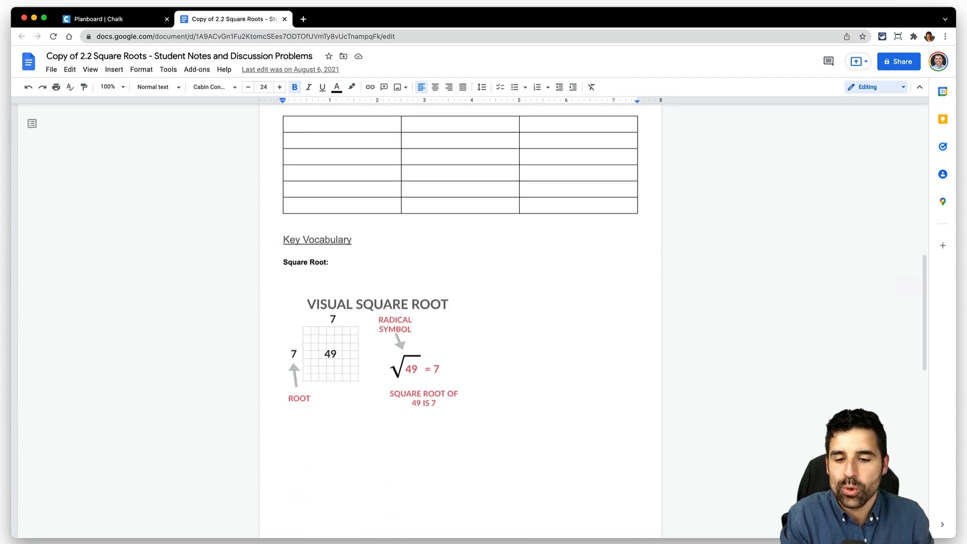
left_click(92, 18)
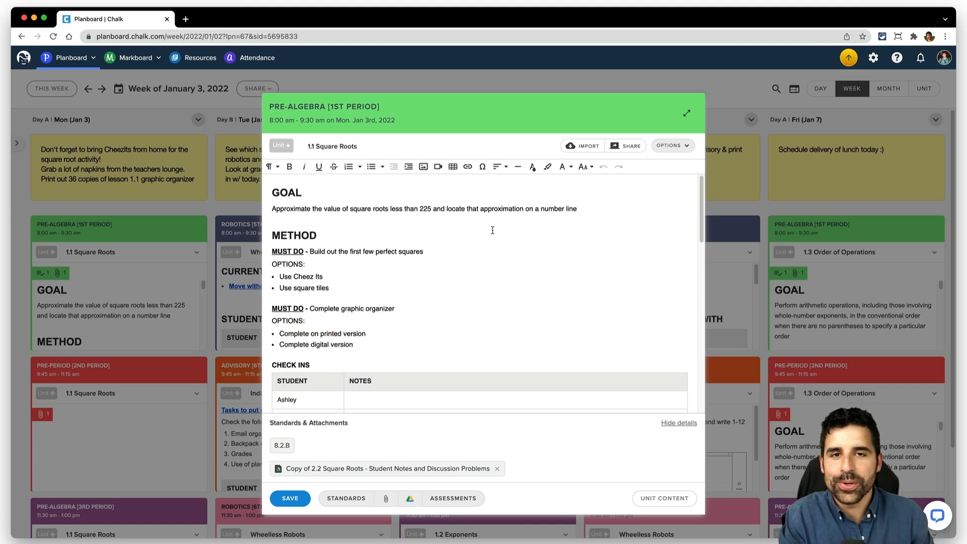
Copy the Square Roots lesson to Pre-Period 2nd period and add 'Sara' to its check-ins table.
left_click(670, 145)
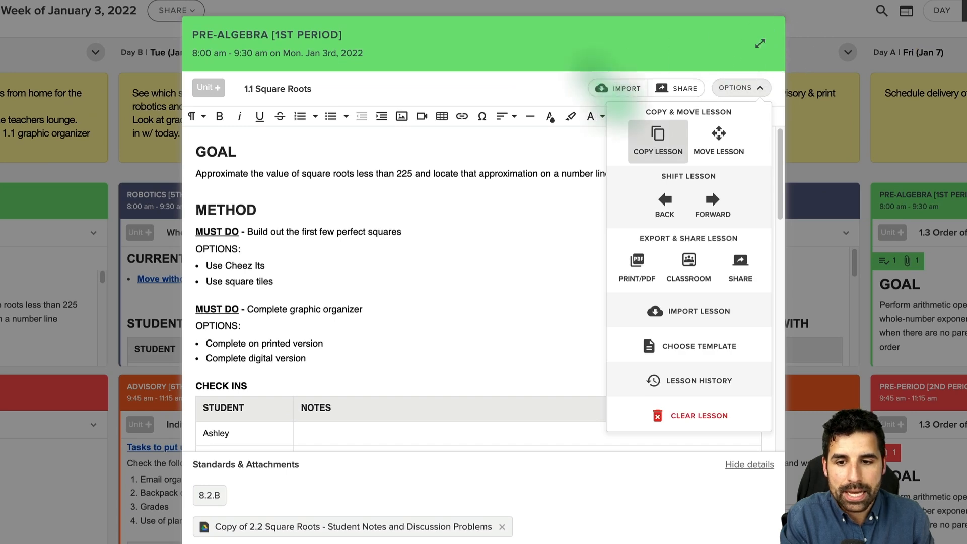
left_click(656, 141)
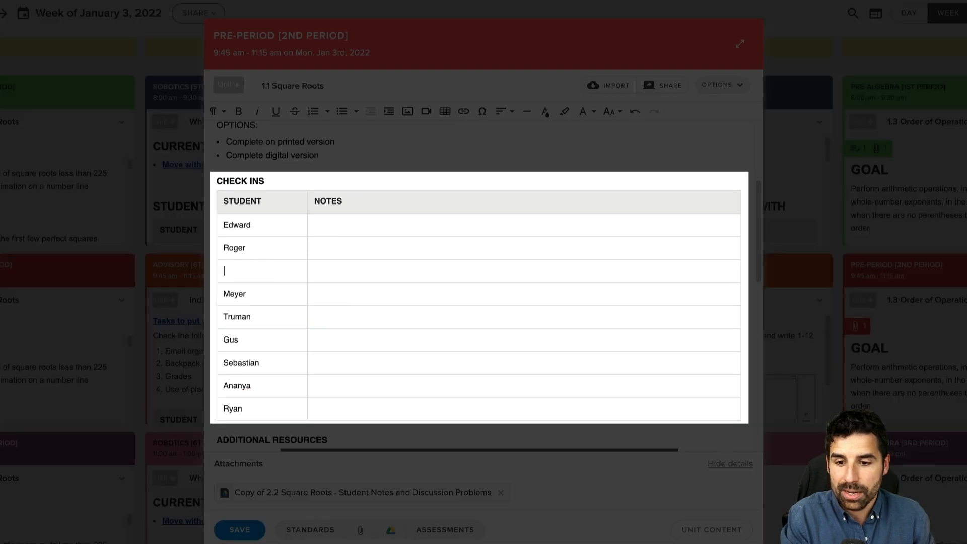
type("Sara")
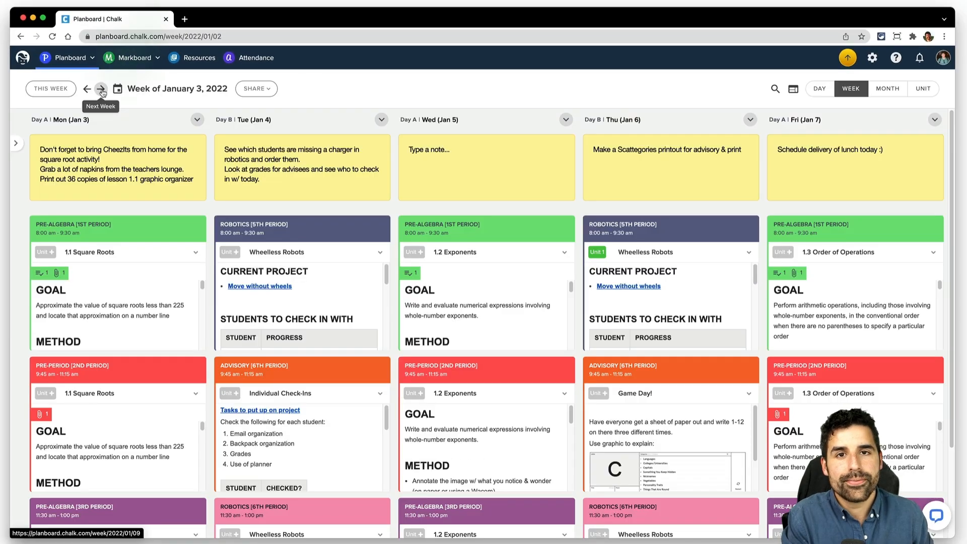
Move to the week of January 10 and base its lesson on the Pre-Algebra Lesson Template.
left_click(101, 89)
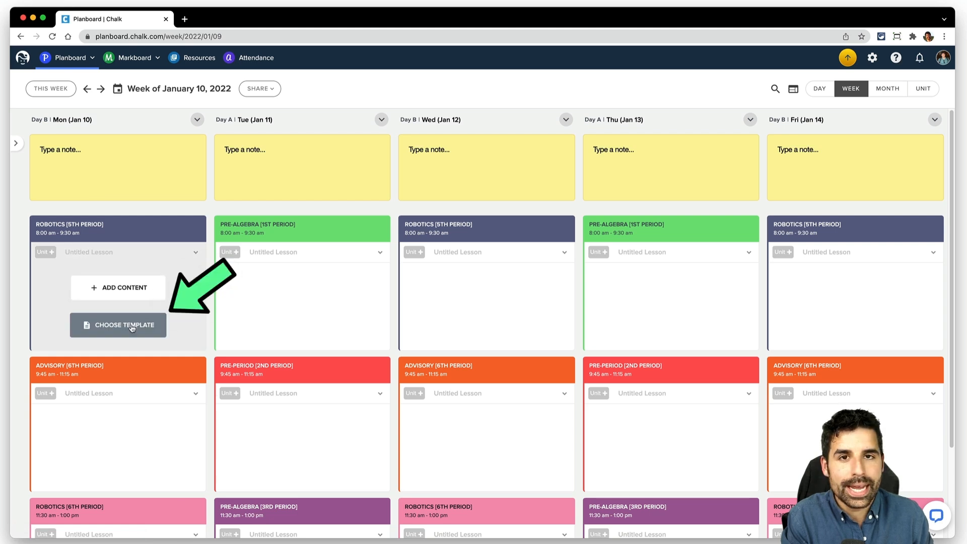
left_click(118, 325)
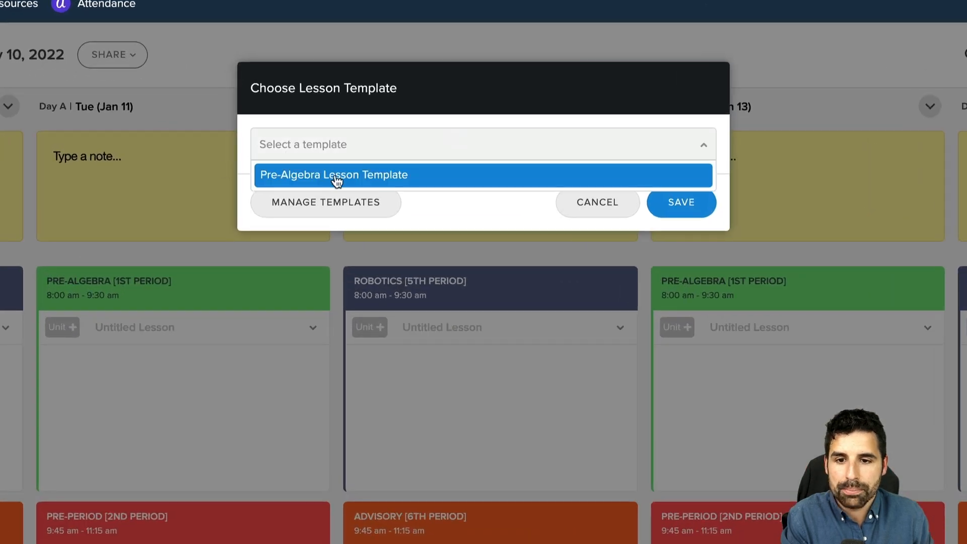
left_click(680, 202)
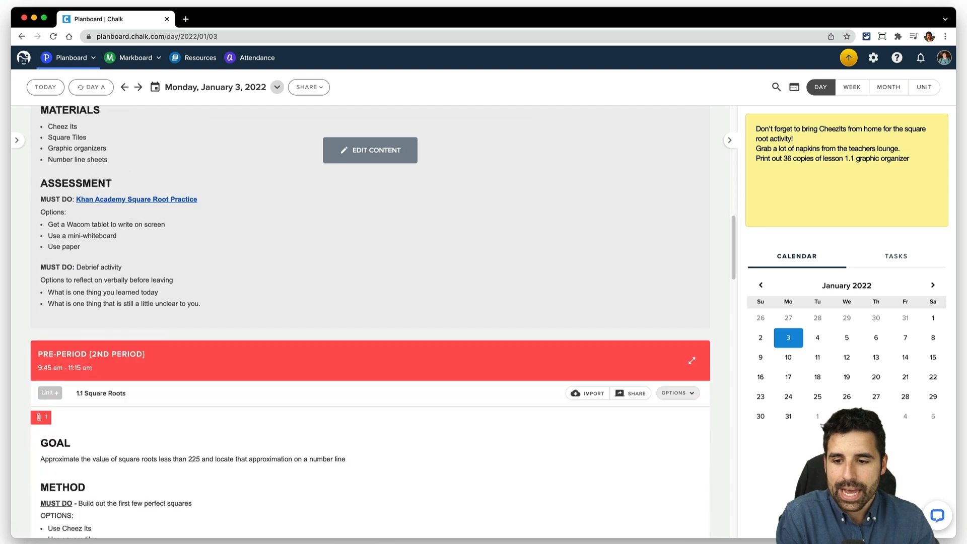
Switch from the single-day view to the full January 3 week of lesson cards.
scroll("down", 3)
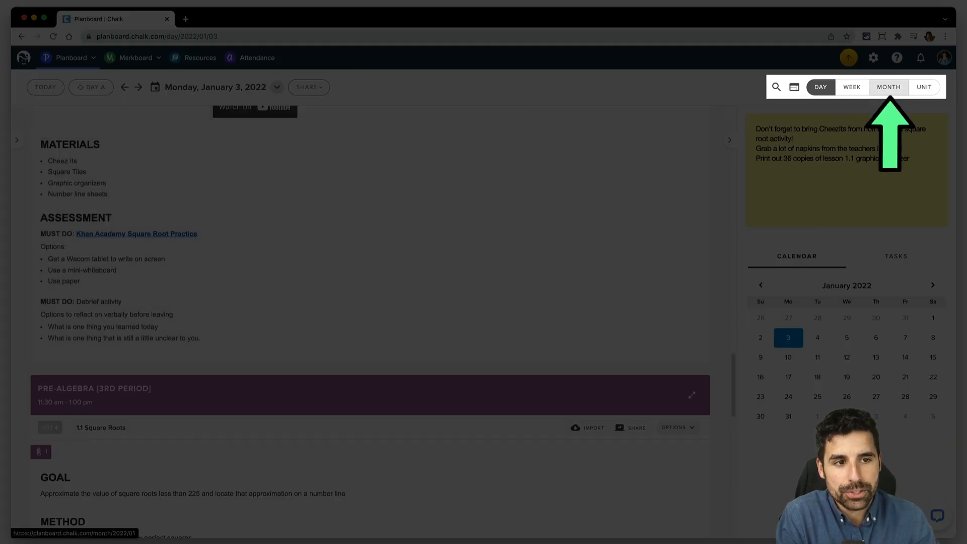
left_click(888, 86)
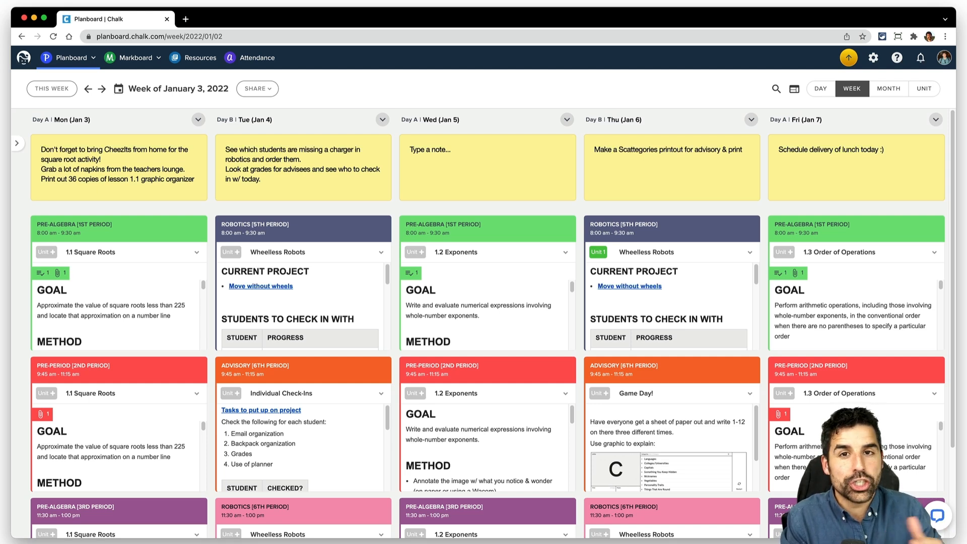
Bring up the Print/PDF settings from the week's Share menu.
left_click(257, 88)
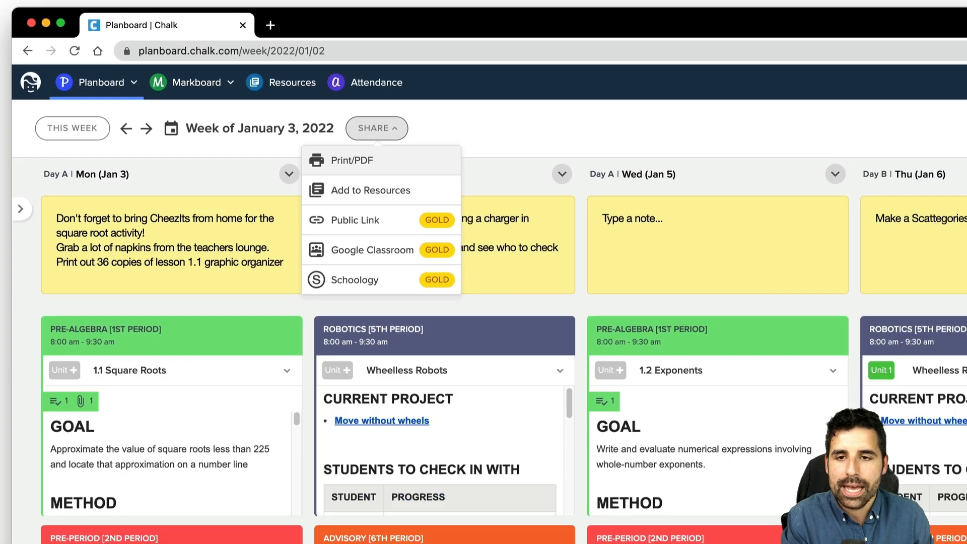
left_click(346, 160)
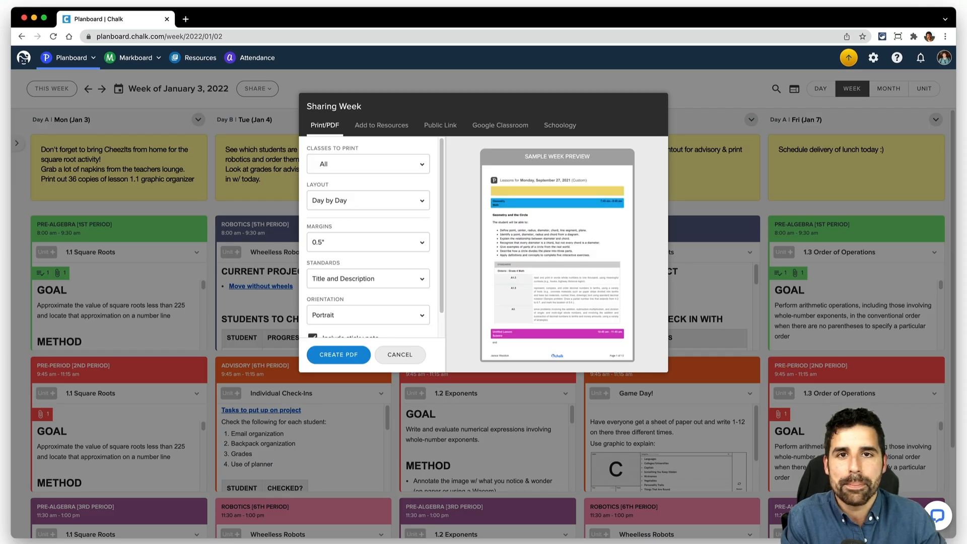
left_click(400, 354)
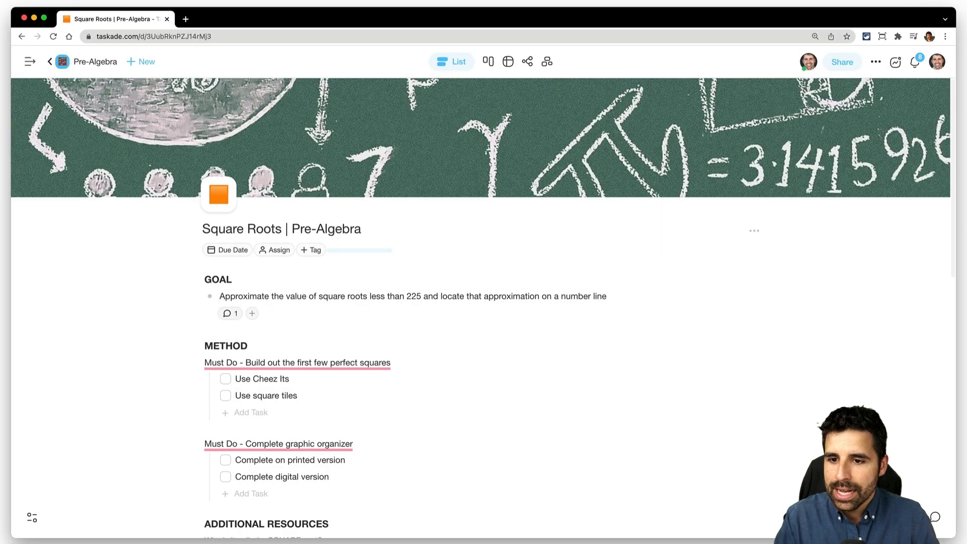
left_click(218, 194)
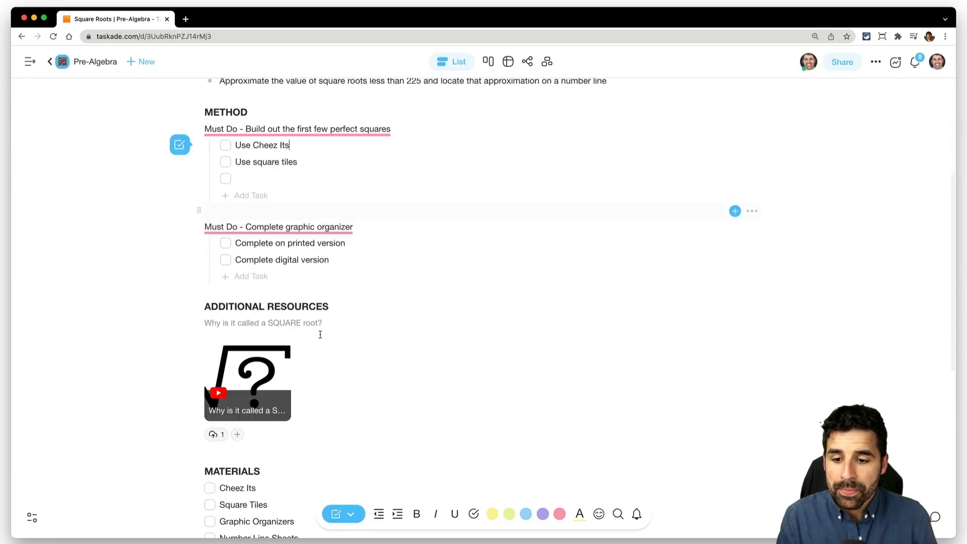
left_click(247, 383)
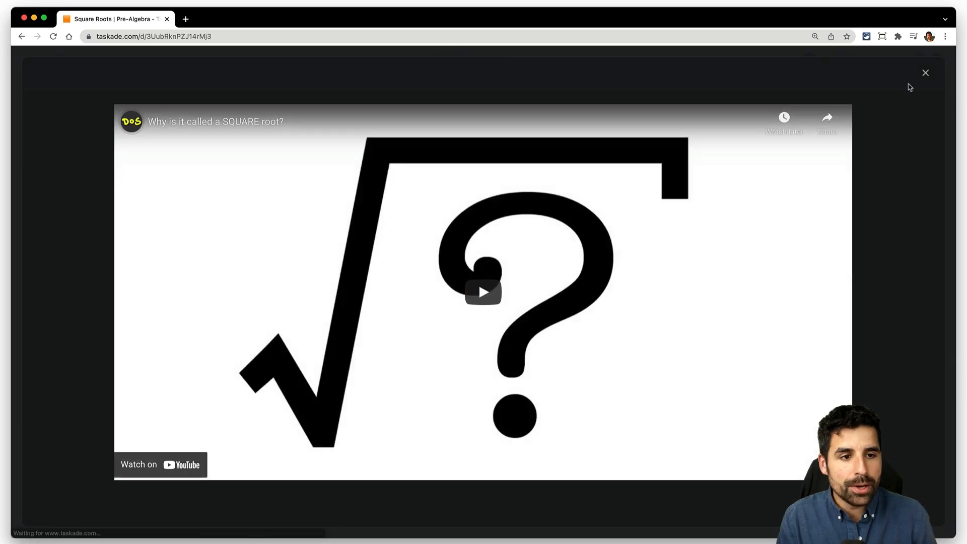
left_click(925, 72)
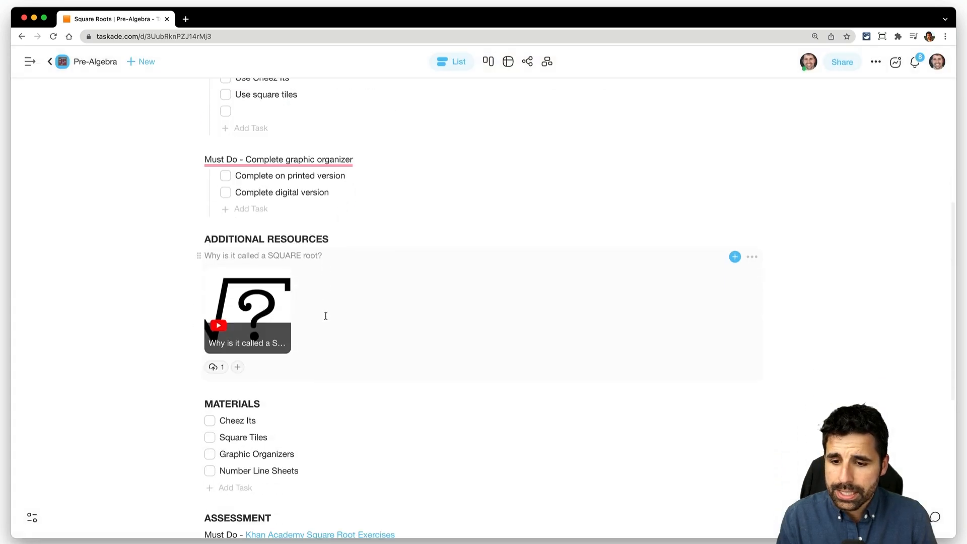
scroll("down", 3)
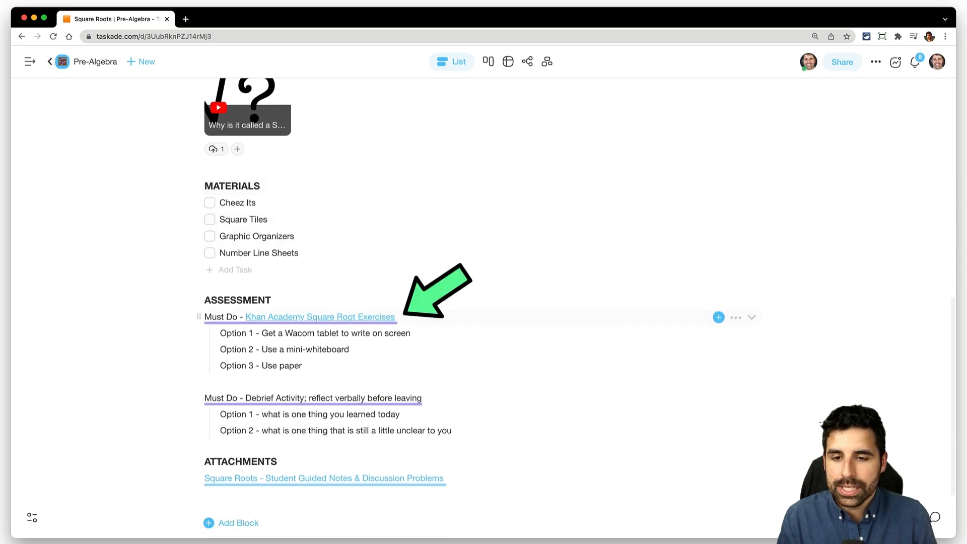
left_click(323, 477)
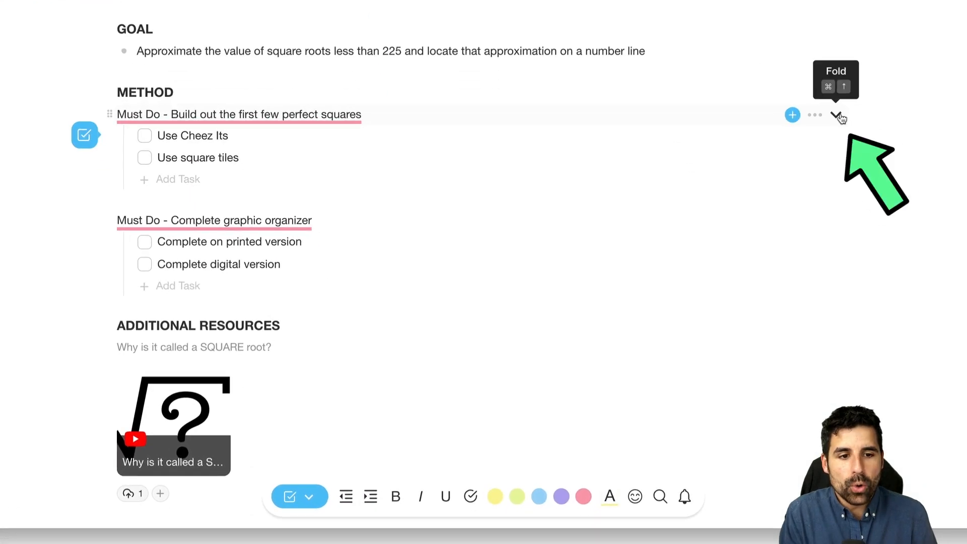
left_click(838, 115)
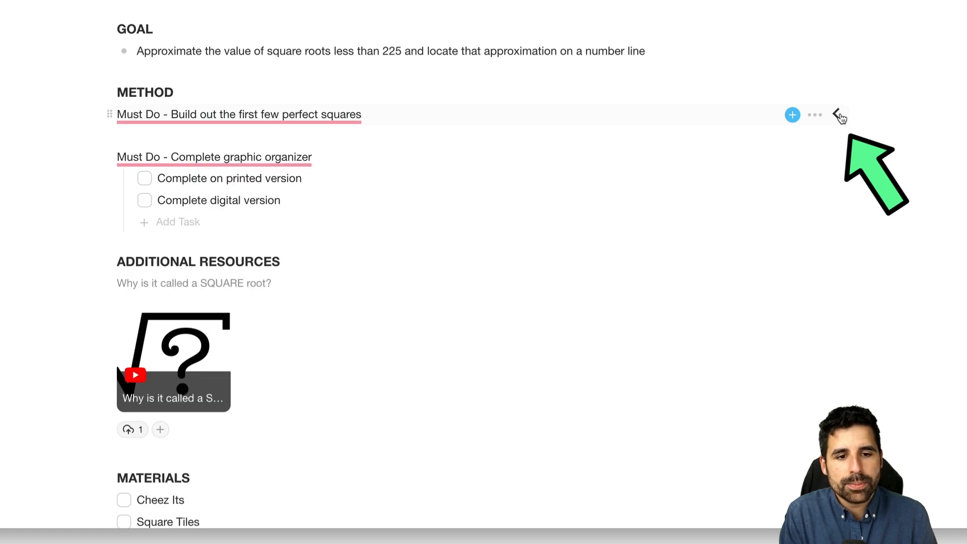
left_click(837, 114)
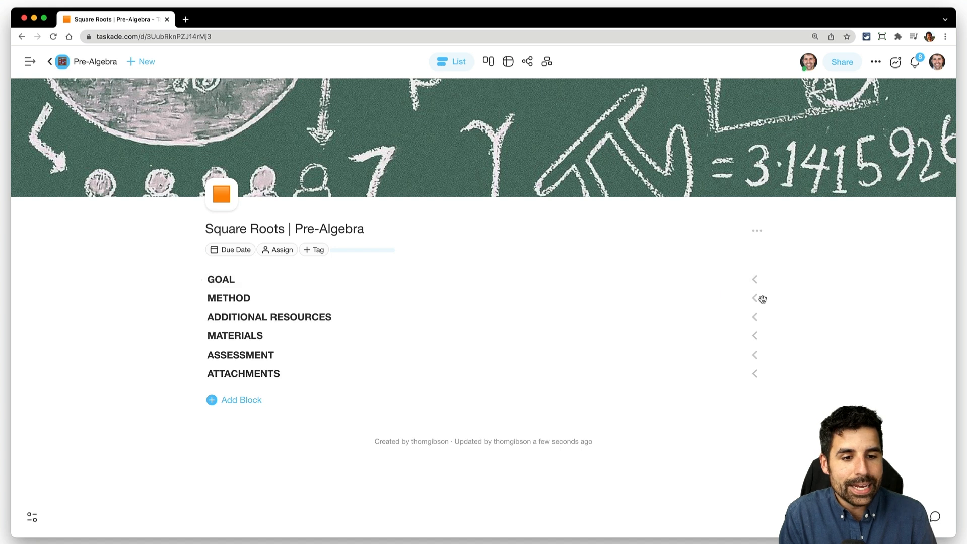
left_click(754, 298)
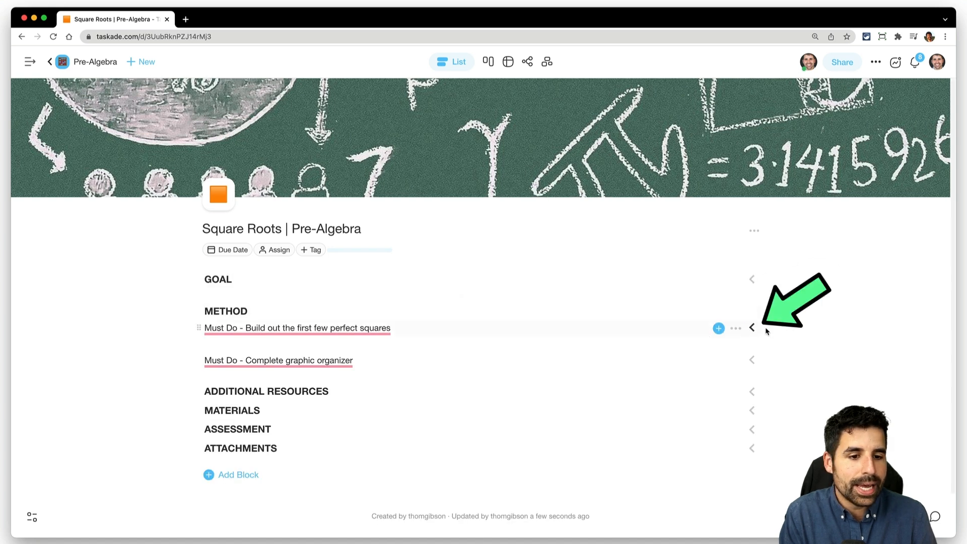
left_click(751, 327)
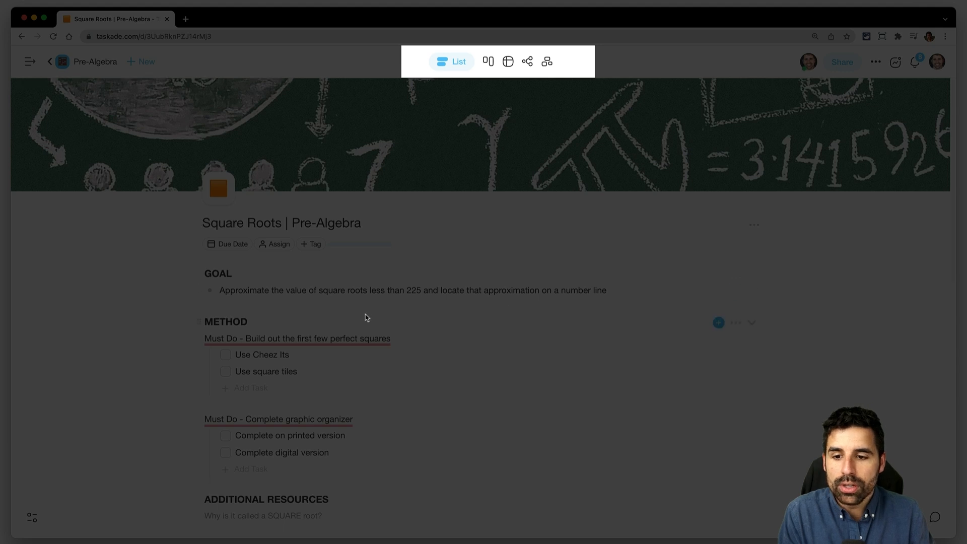
scroll("down", 3)
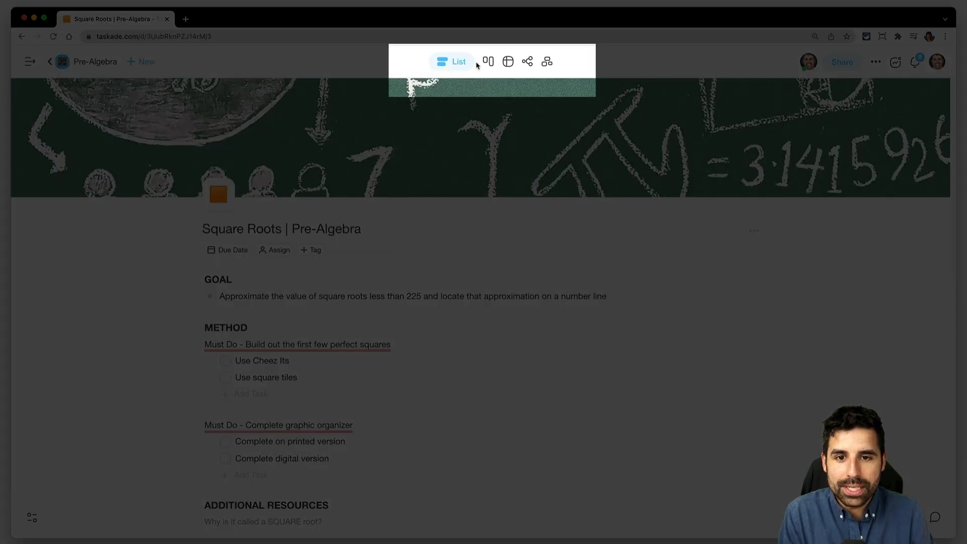
left_click(487, 62)
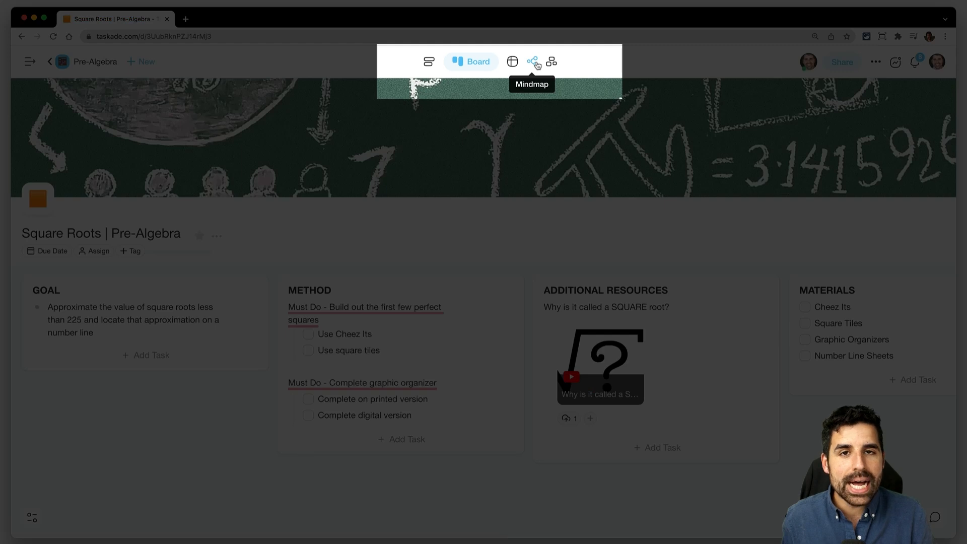
left_click(532, 61)
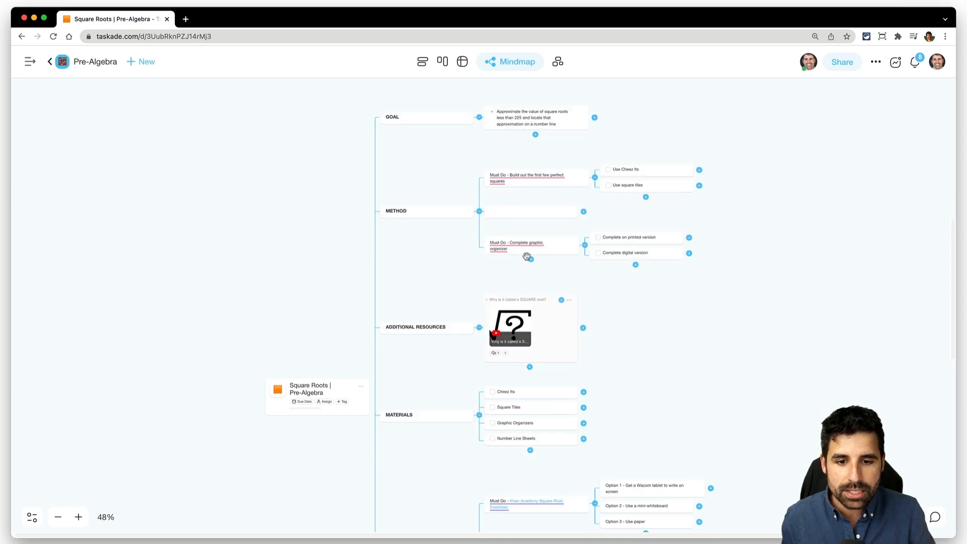
scroll("down", 3)
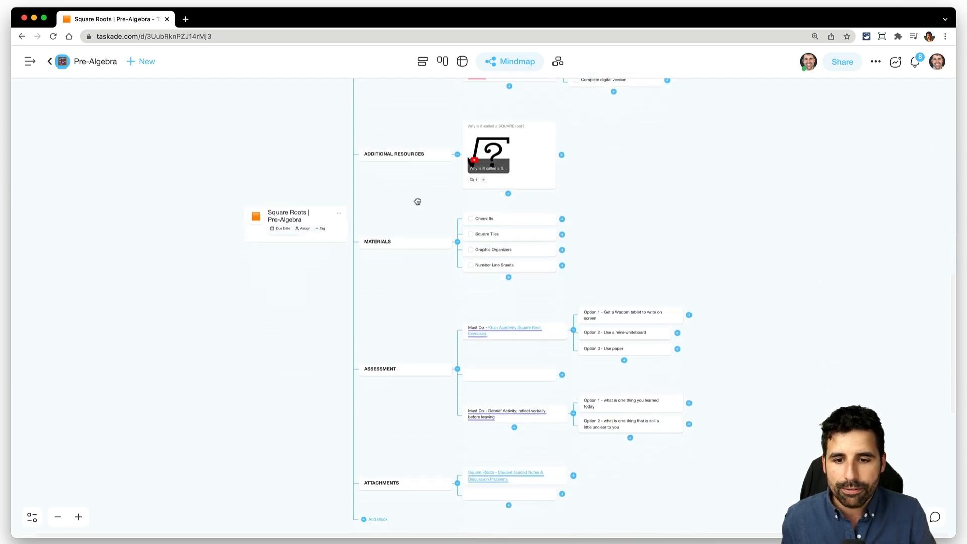
scroll("down", 3)
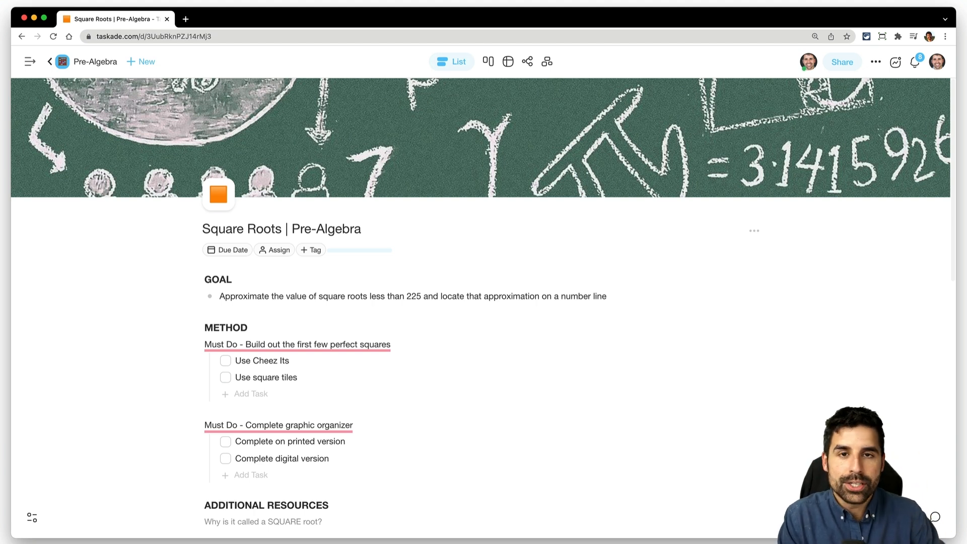
left_click(412, 296)
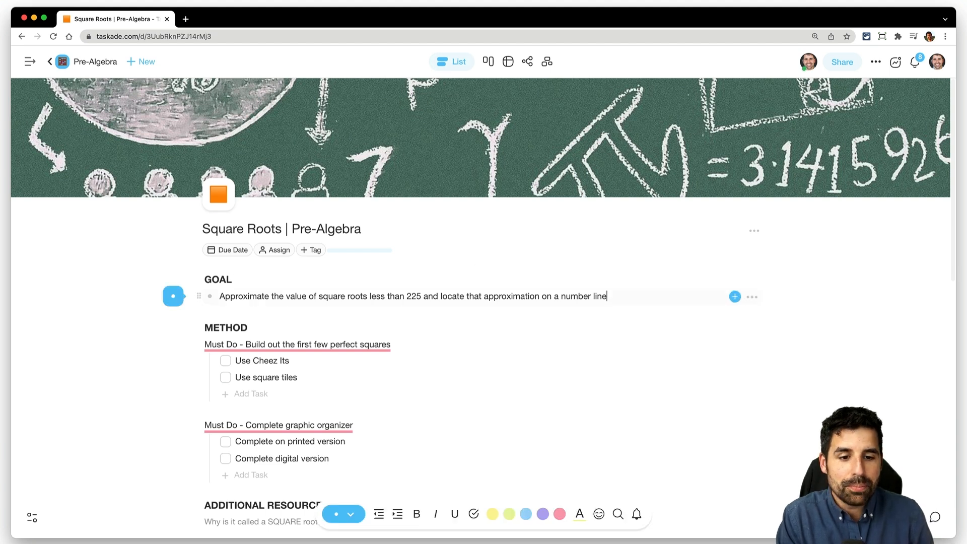
Add a comment to the lesson's goal line through its add-on menu.
left_click(734, 296)
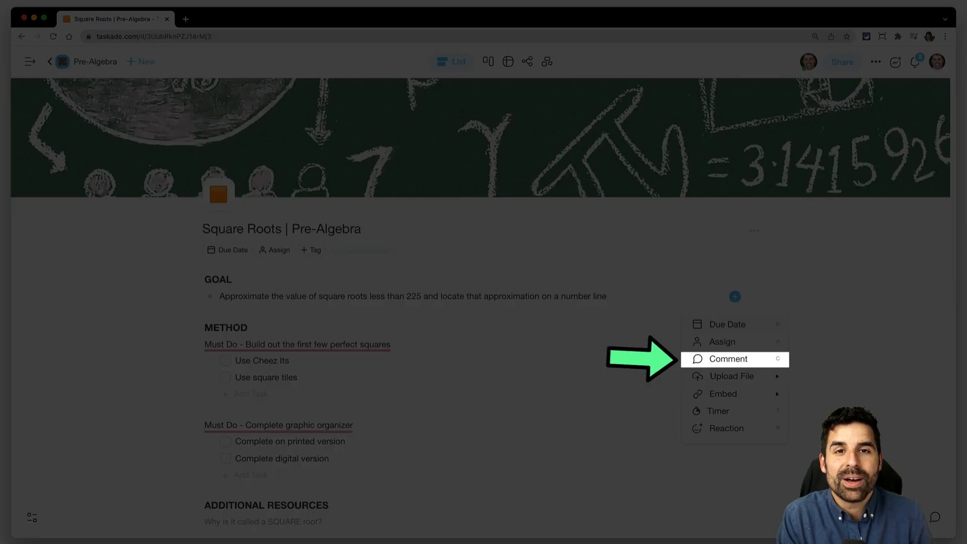
left_click(727, 358)
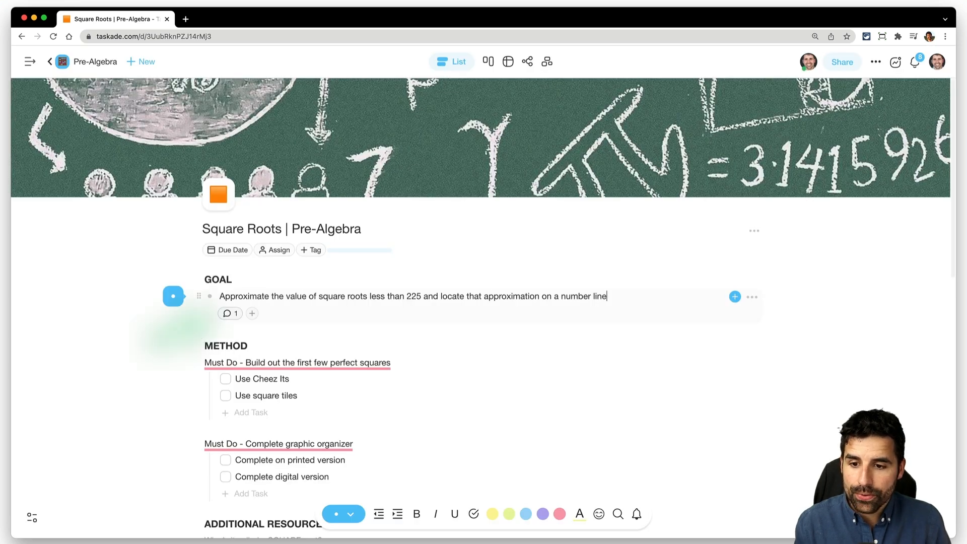
left_click(230, 313)
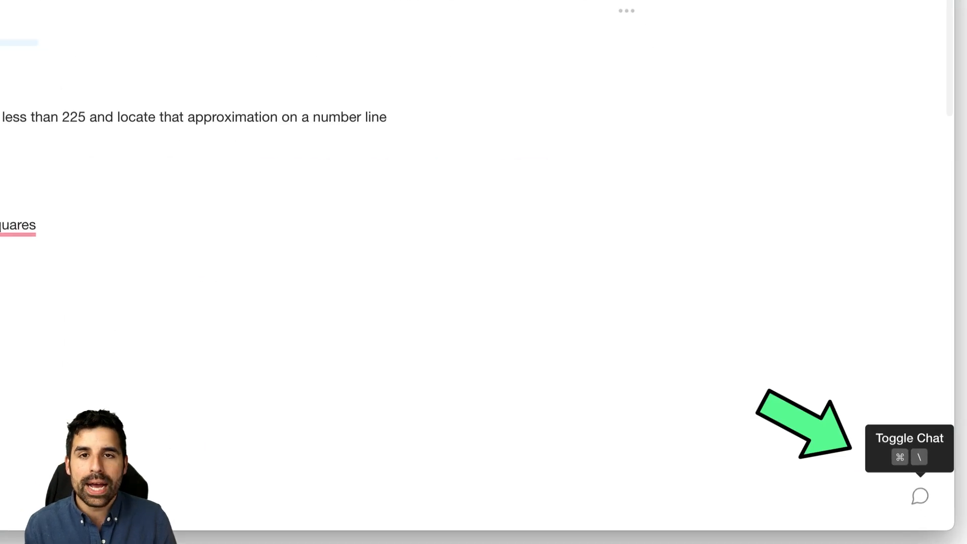
Show the project chat panel and start a call alongside the plan.
left_click(918, 496)
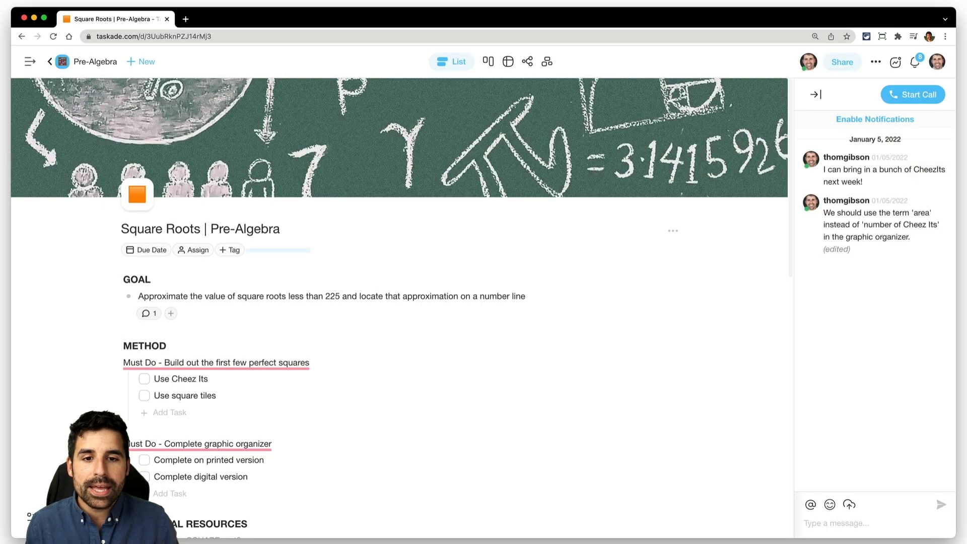
left_click(912, 94)
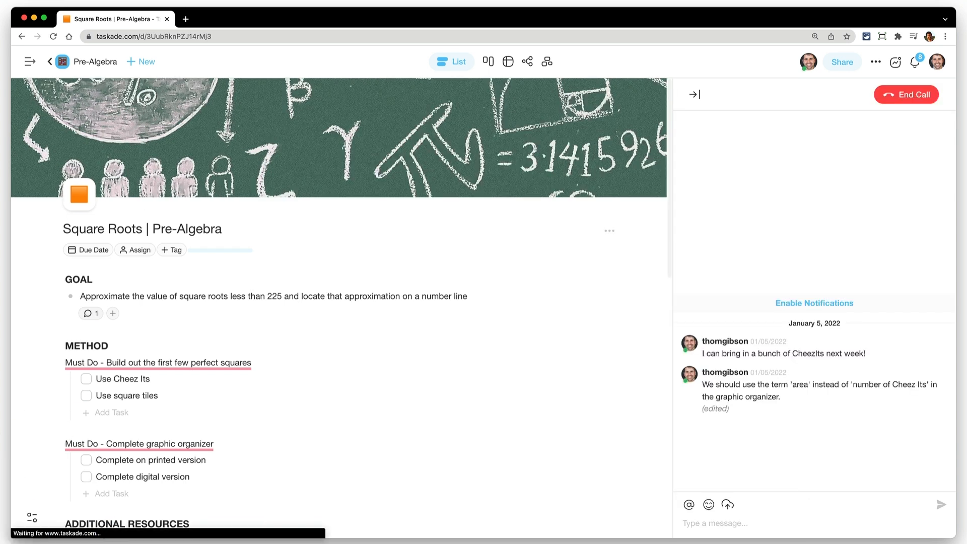
left_click(696, 94)
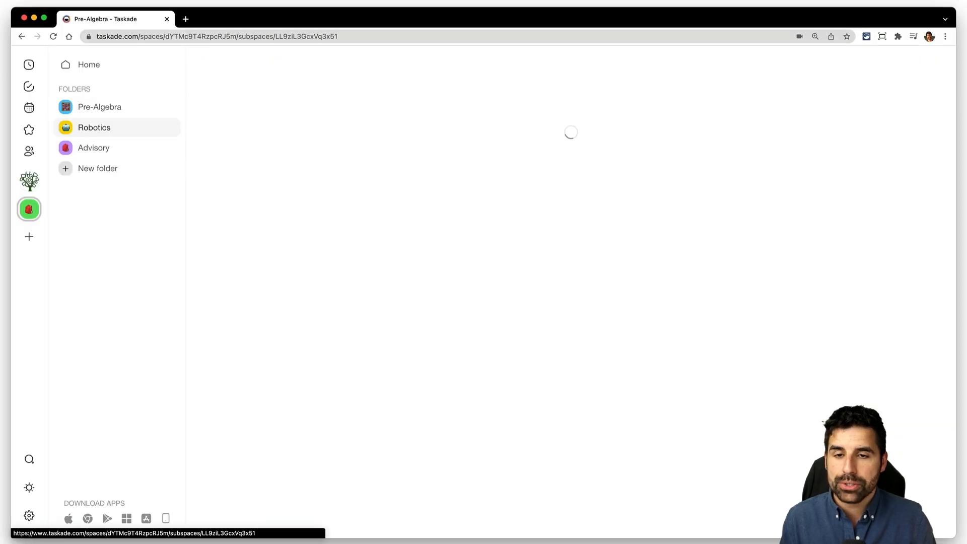
Open the Weekly Planner Jan 3 - Jan 7 project from the School workspace in Board view.
left_click(93, 127)
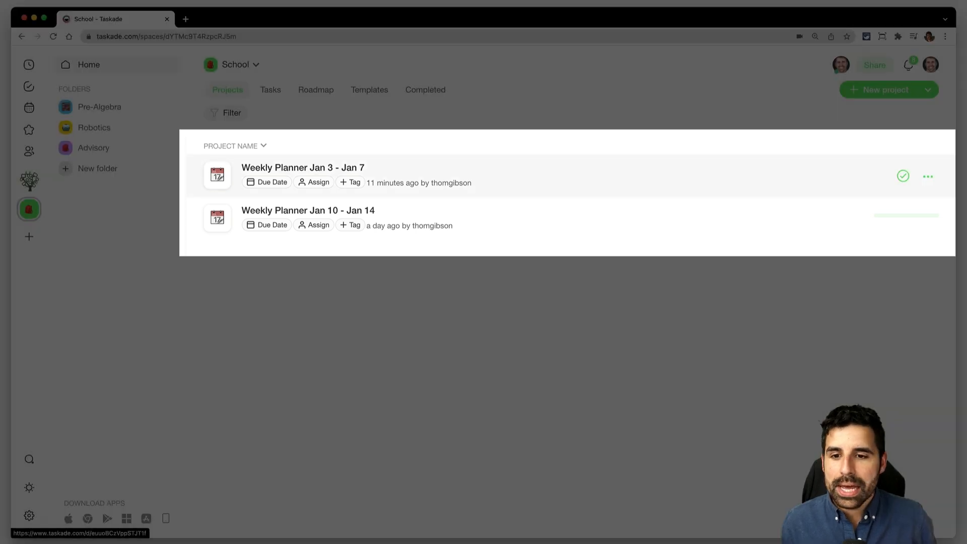
left_click(302, 168)
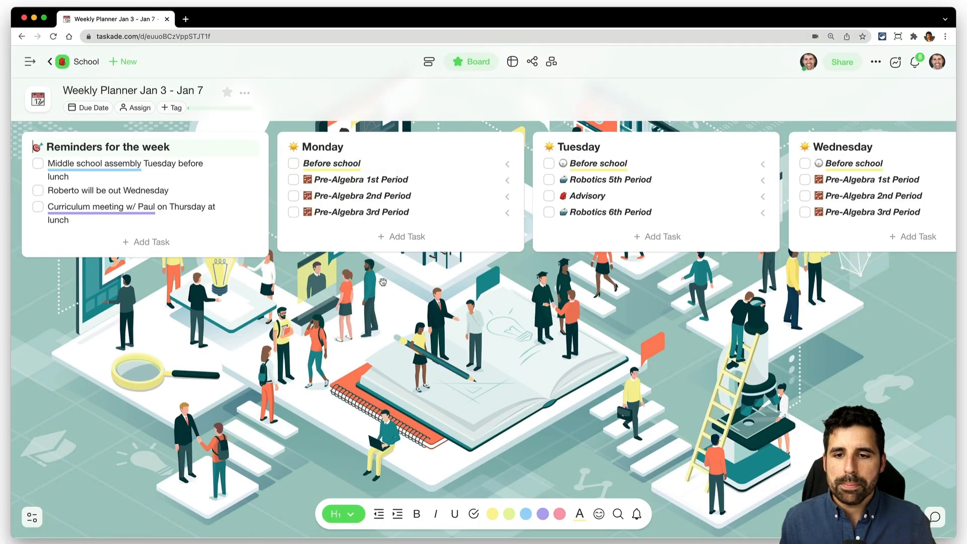
scroll("right", 3)
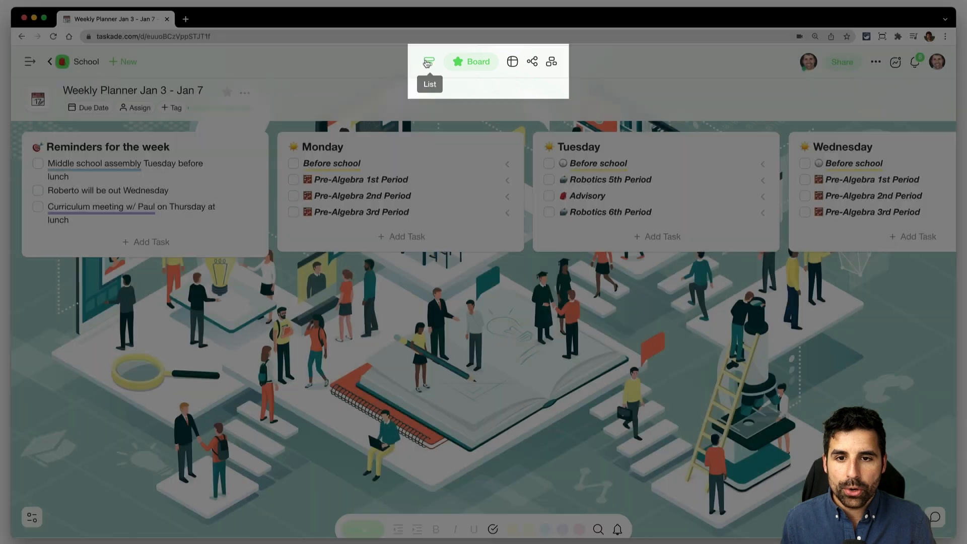
Switch the weekly planner between List and Board views and expand Monday's periods with the Square Roots link.
left_click(428, 61)
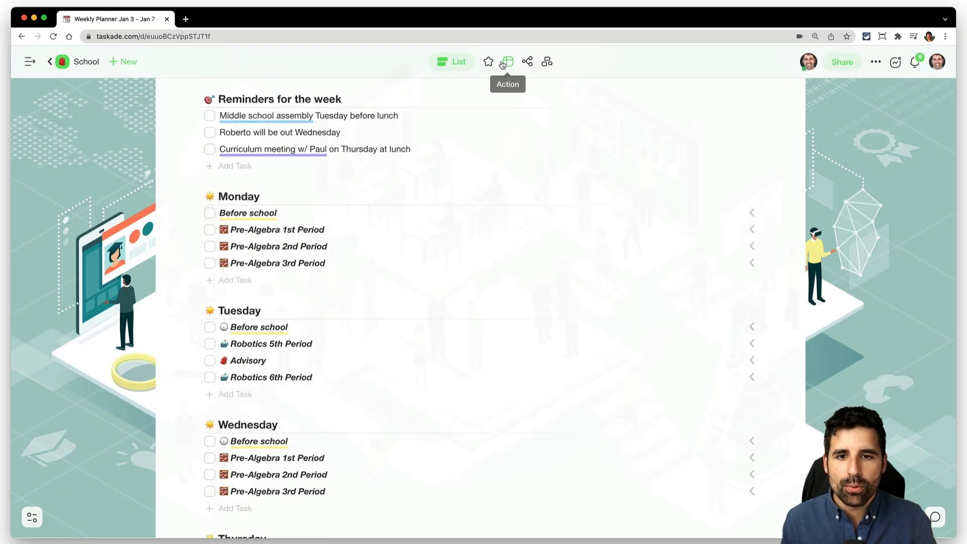
left_click(478, 61)
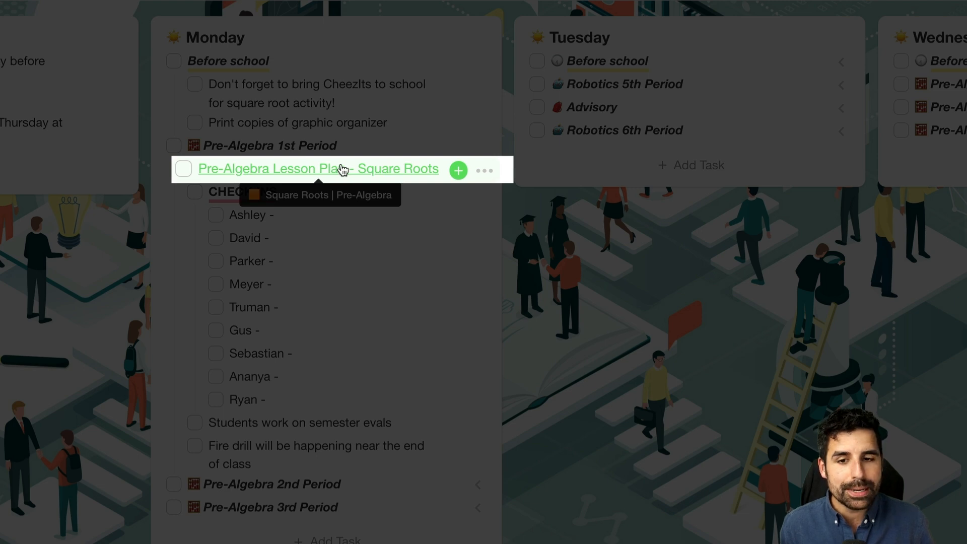
left_click(317, 169)
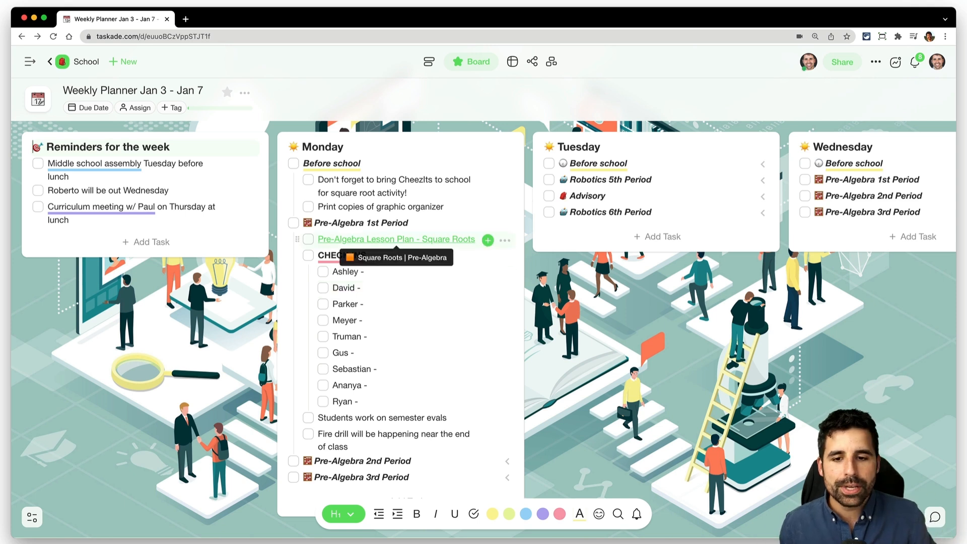
left_click(396, 239)
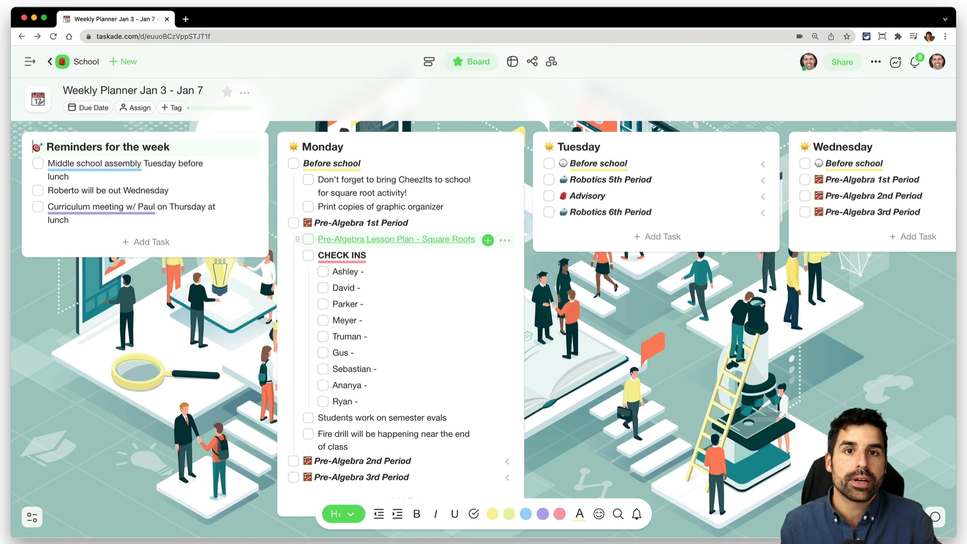
Scroll across the remaining day columns, then return to the School project list.
scroll("down", 3)
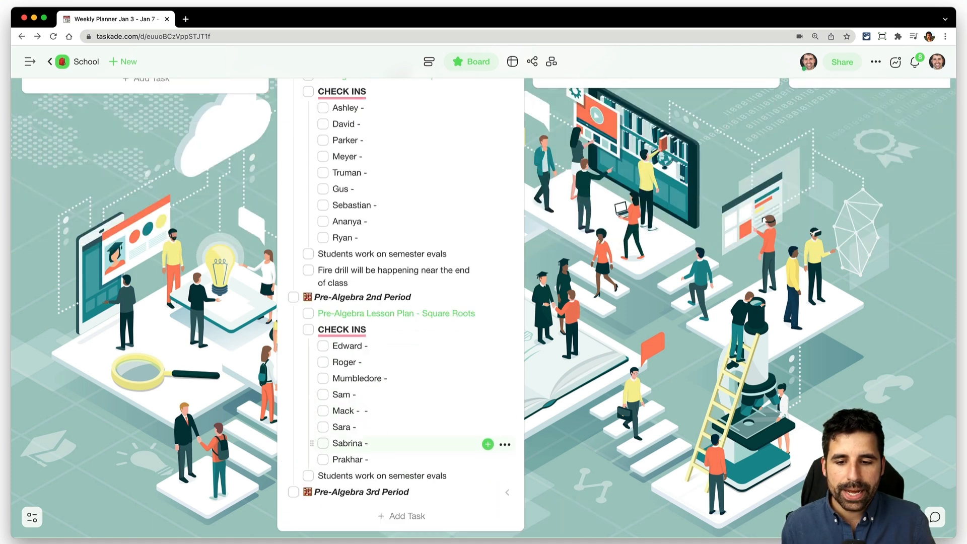
scroll("down", 3)
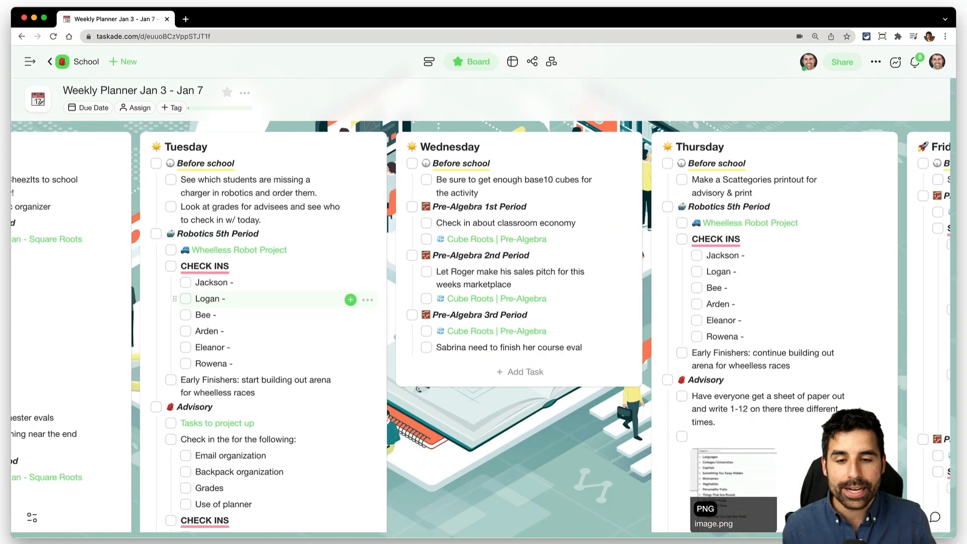
scroll("right", 3)
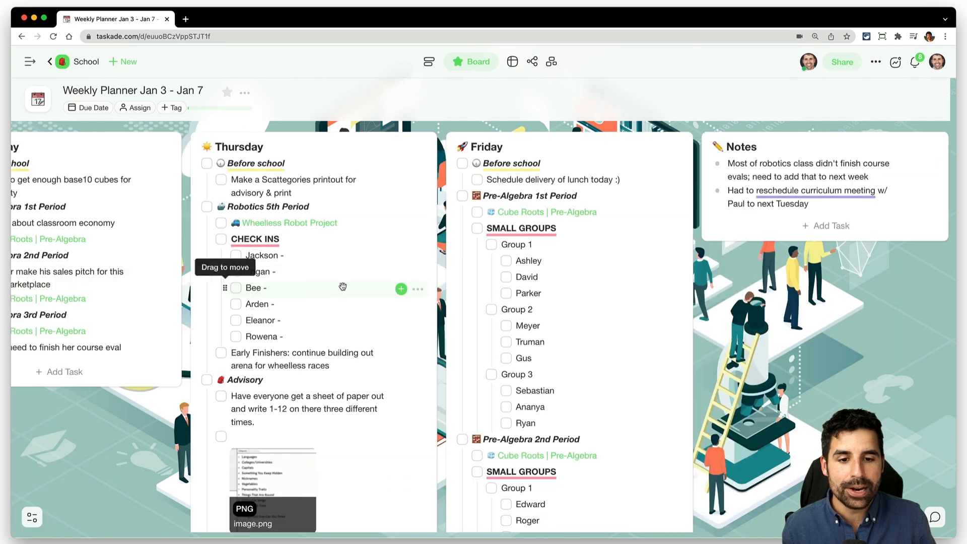
scroll("down", 3)
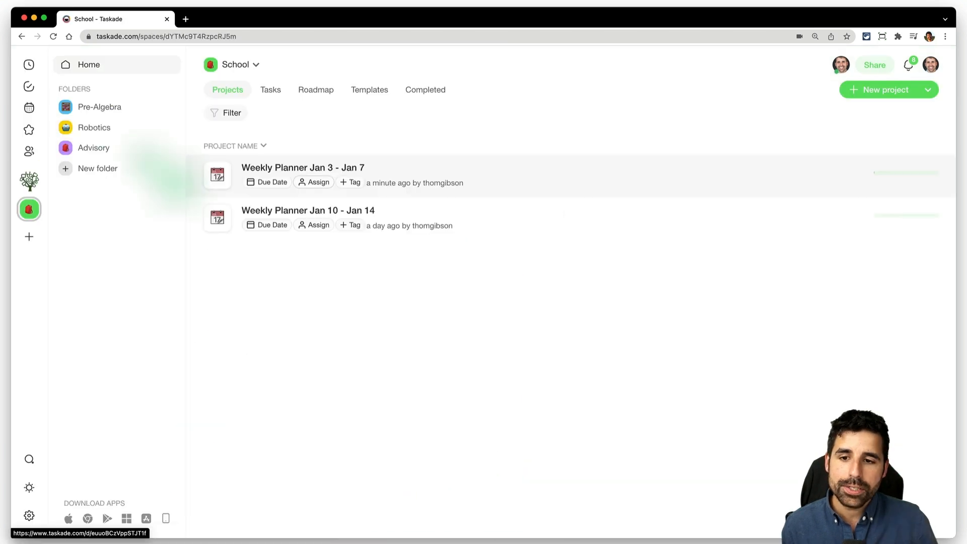
Open Weekly Planner Jan 10 - Jan 14 and scan its empty day columns through Friday and Notes.
left_click(307, 211)
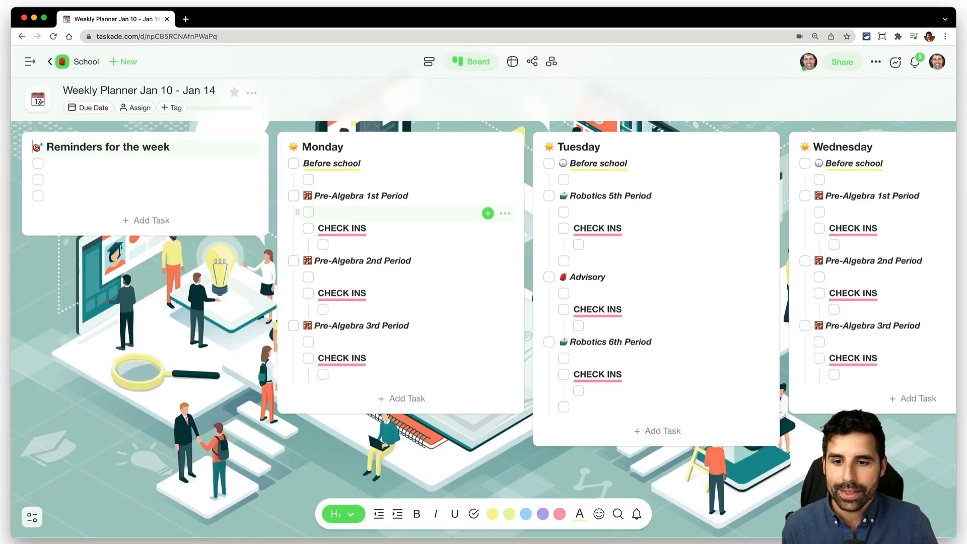
scroll("right", 3)
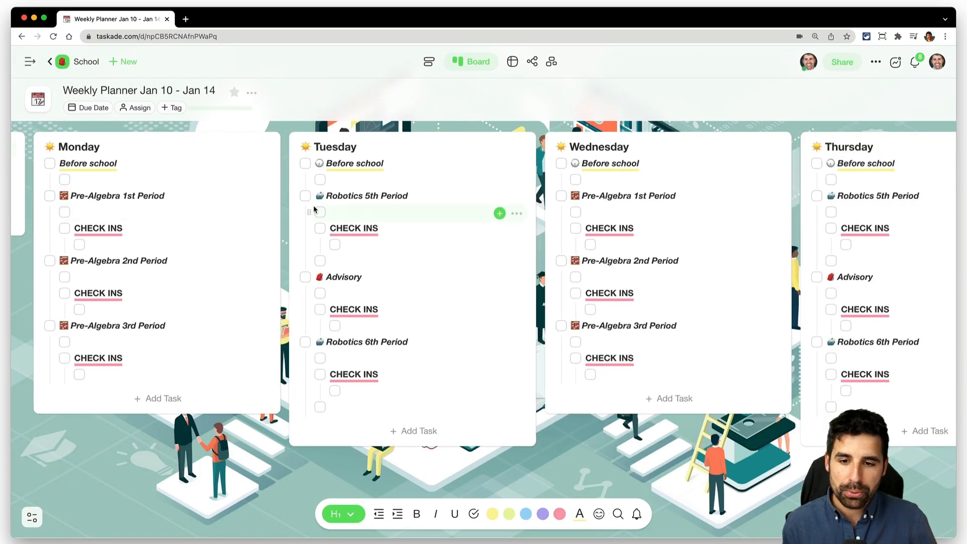
scroll("right", 3)
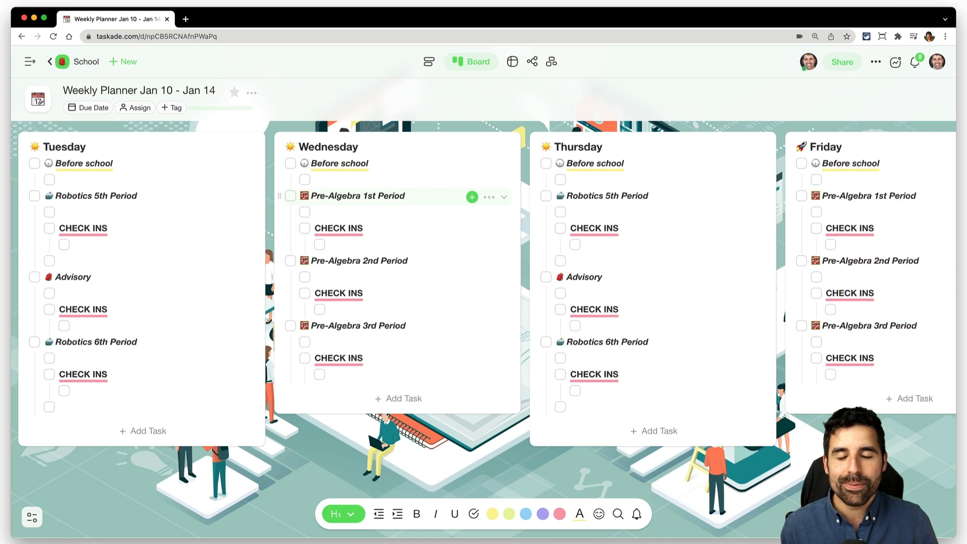
scroll("right", 3)
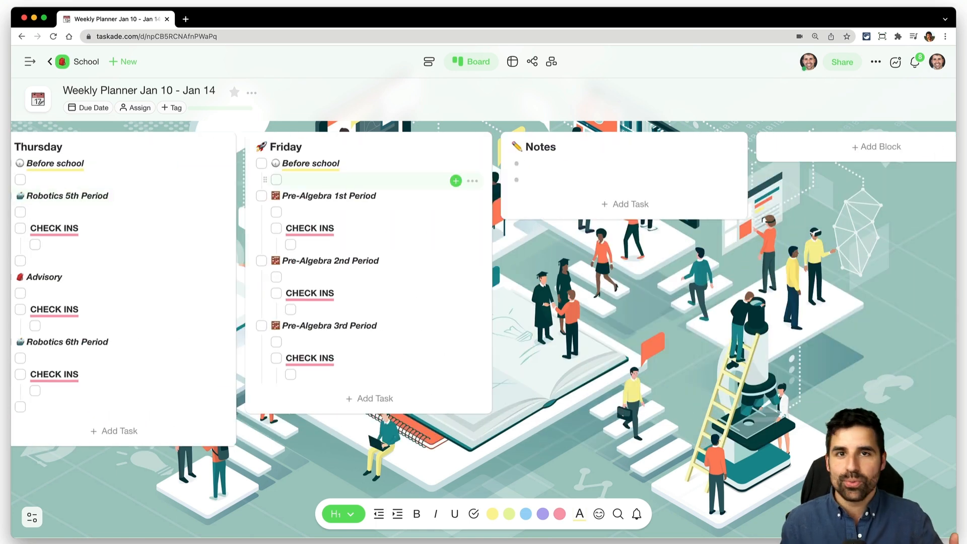